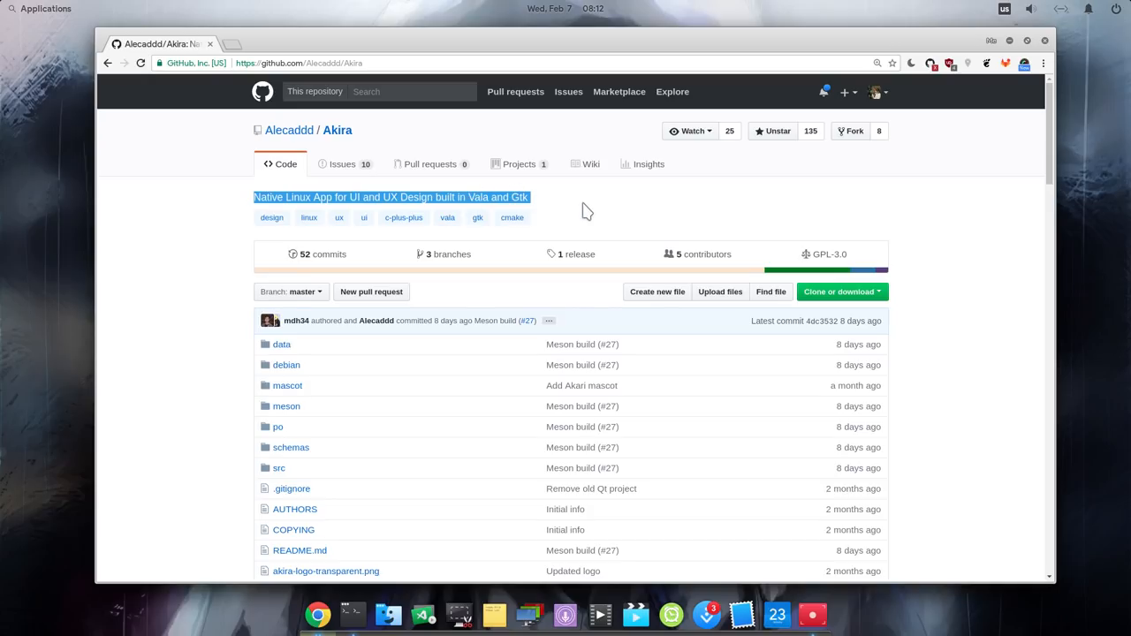
Step: Scroll down the Akira README and highlight the sentence about AppCenter availability
{"action": "scroll", "scroll_direction": "down", "scroll_amount": 3}
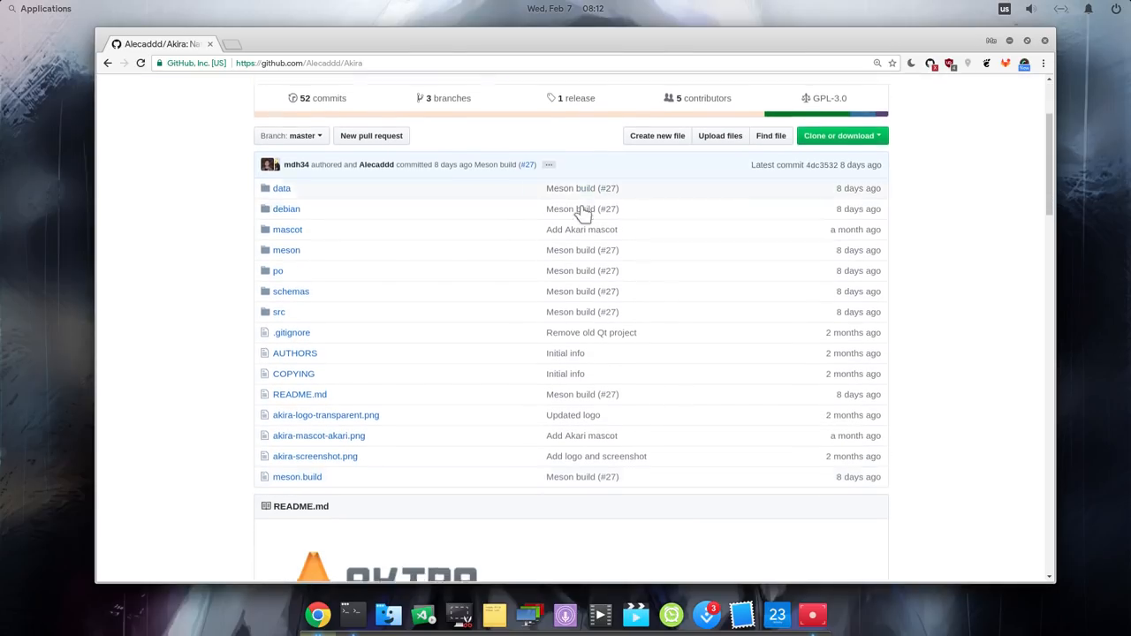
{"action": "scroll", "scroll_direction": "down", "scroll_amount": 3}
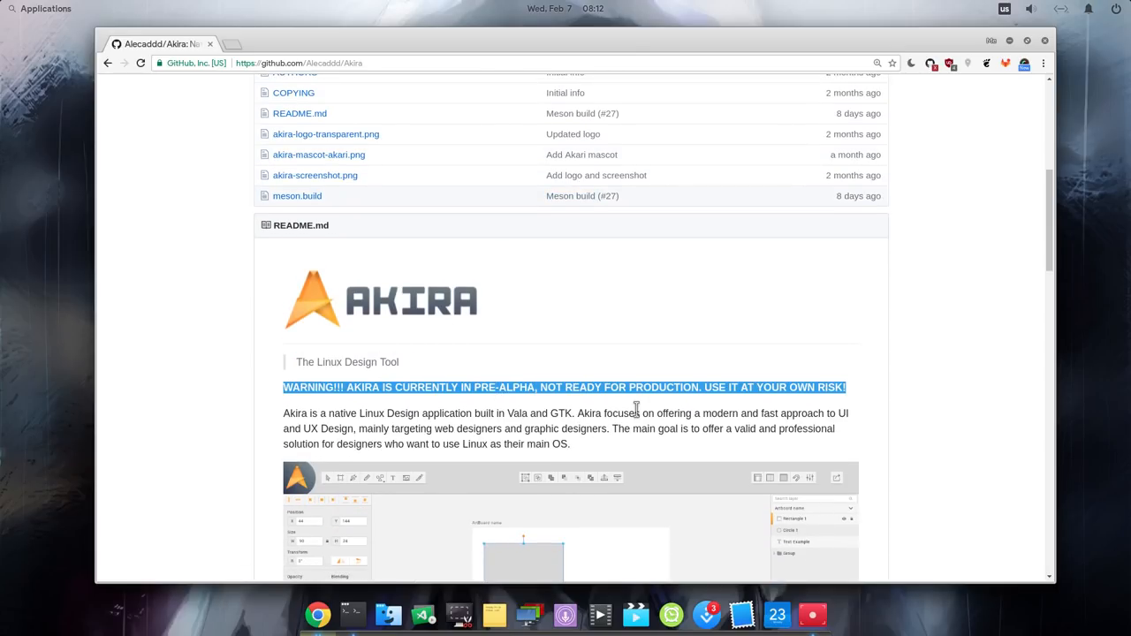
{"action": "scroll", "scroll_direction": "down", "scroll_amount": 3}
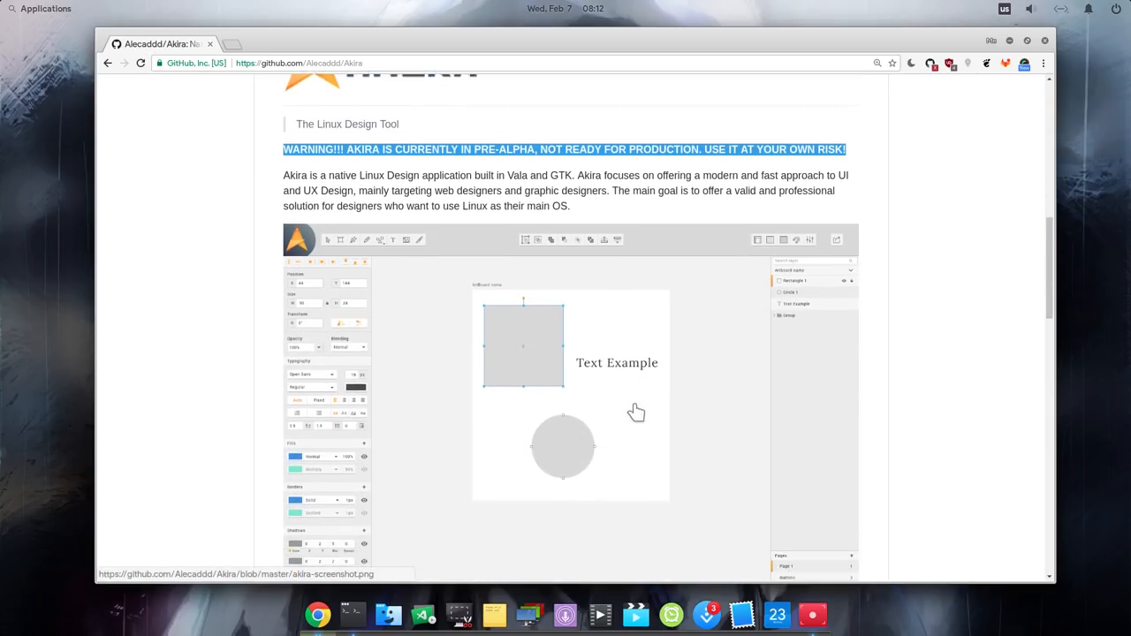
{"action": "scroll", "scroll_direction": "down", "scroll_amount": 3}
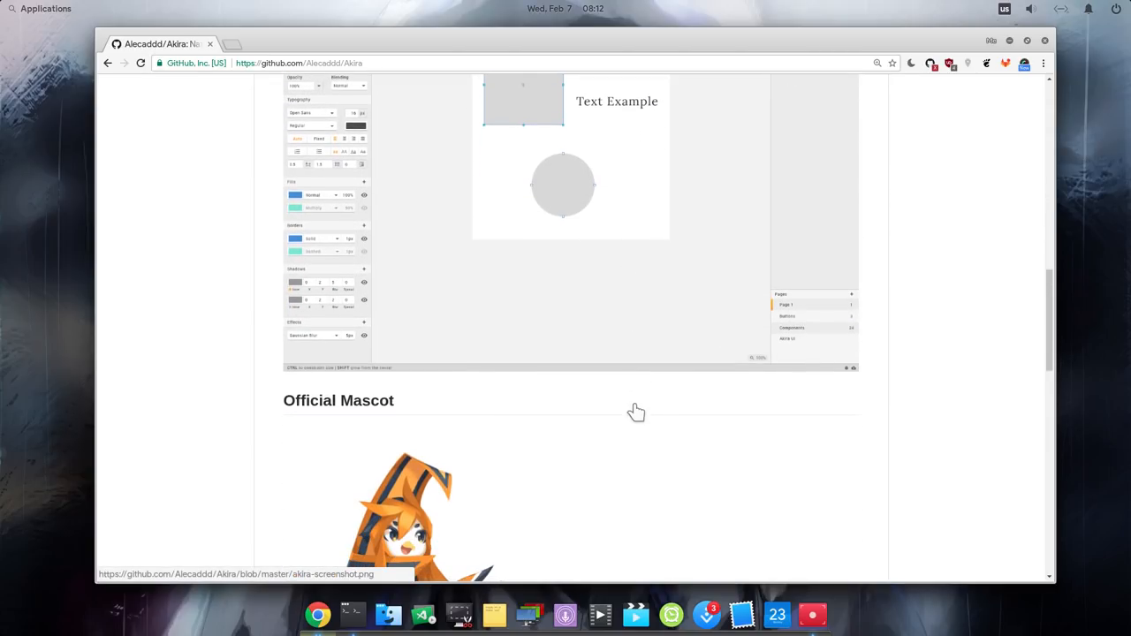
{"action": "scroll", "scroll_direction": "down", "scroll_amount": 3}
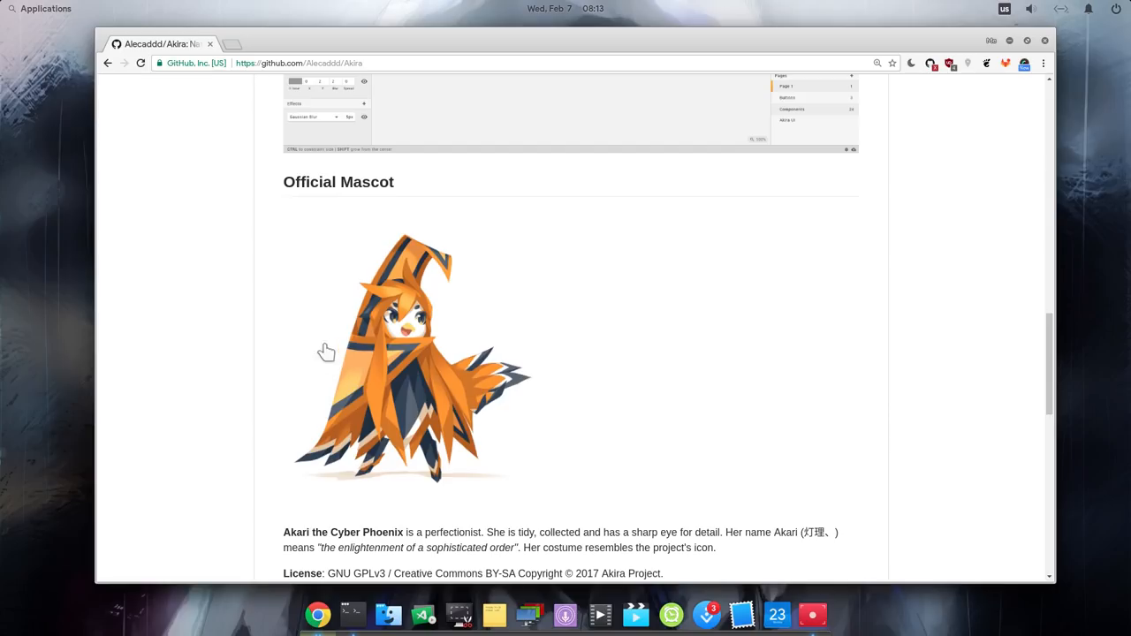
{"action": "scroll", "scroll_direction": "down", "scroll_amount": 3}
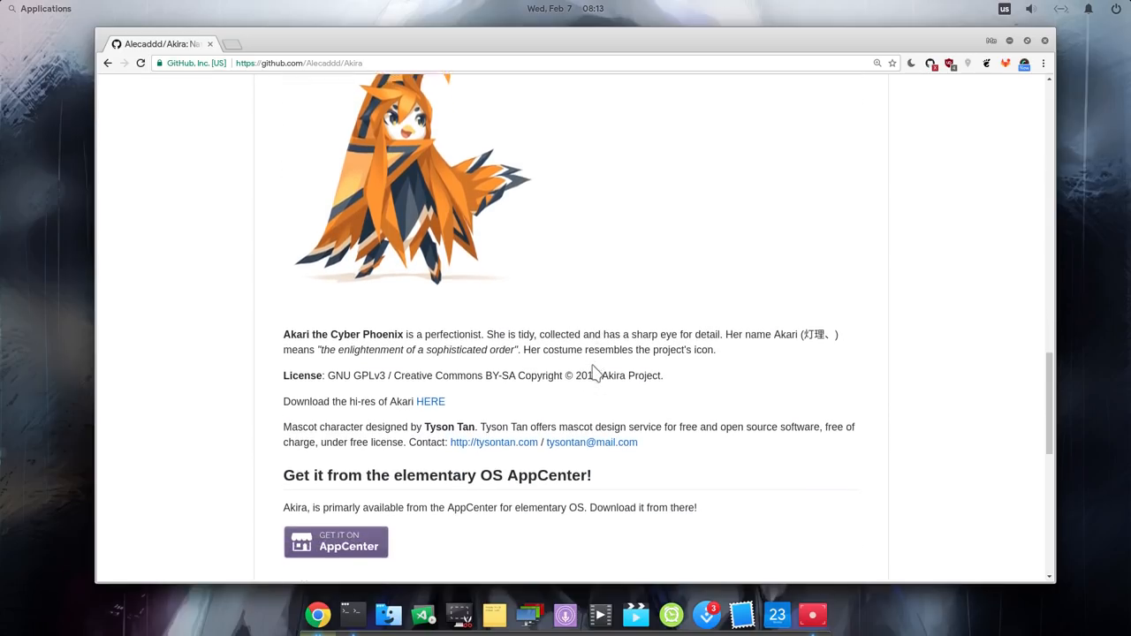
{"action": "scroll", "scroll_direction": "down", "scroll_amount": 3}
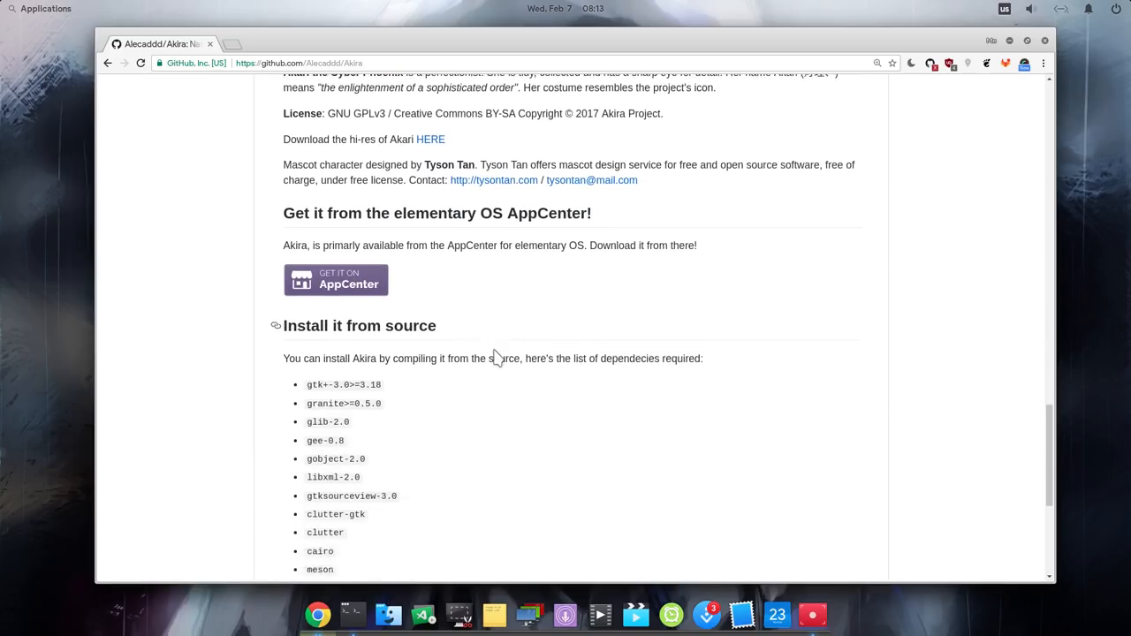
{"action": "scroll", "scroll_direction": "down", "scroll_amount": 3}
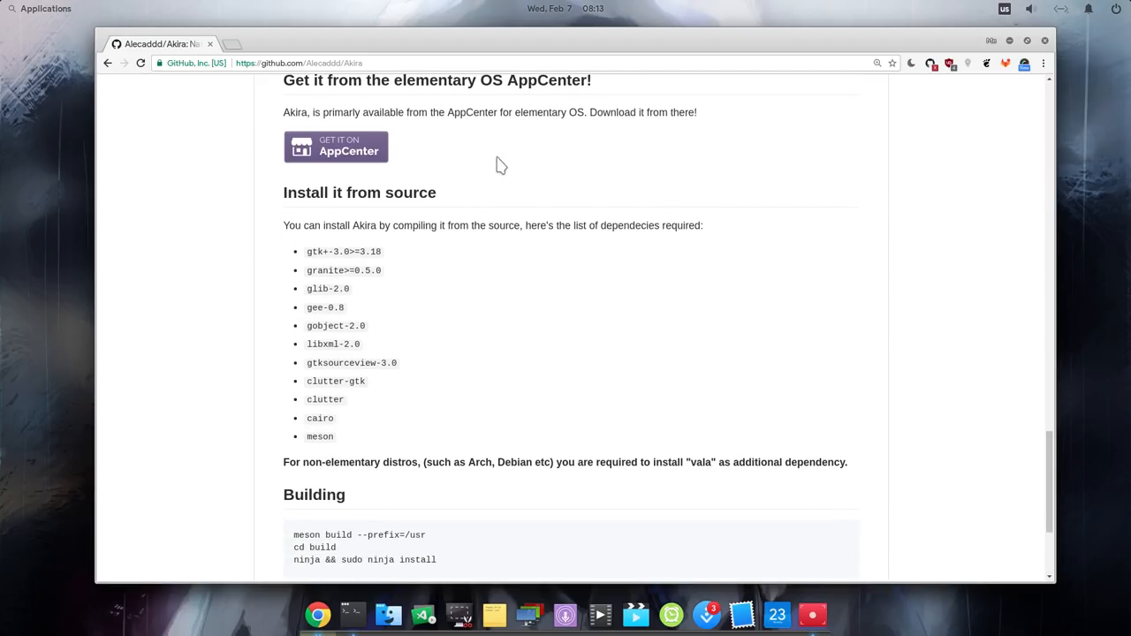
{"action": "triple_click", "coordinate": [490, 113]}
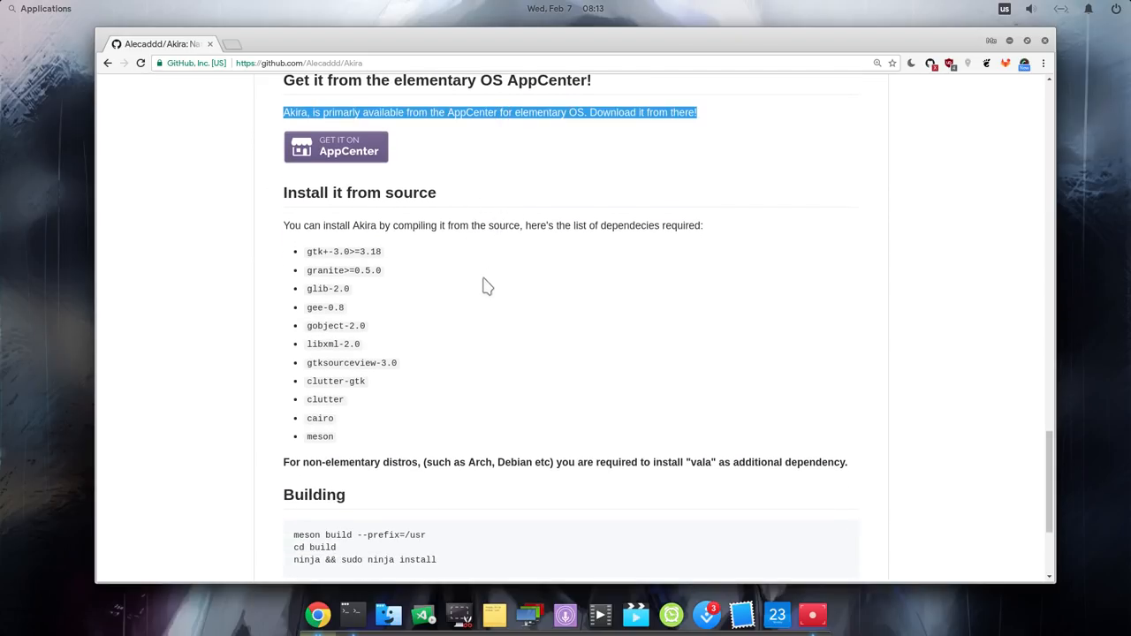
Step: Open akira-screenshot.png at full size in its own tab and scroll around it
{"action": "scroll", "scroll_direction": "down", "scroll_amount": 3}
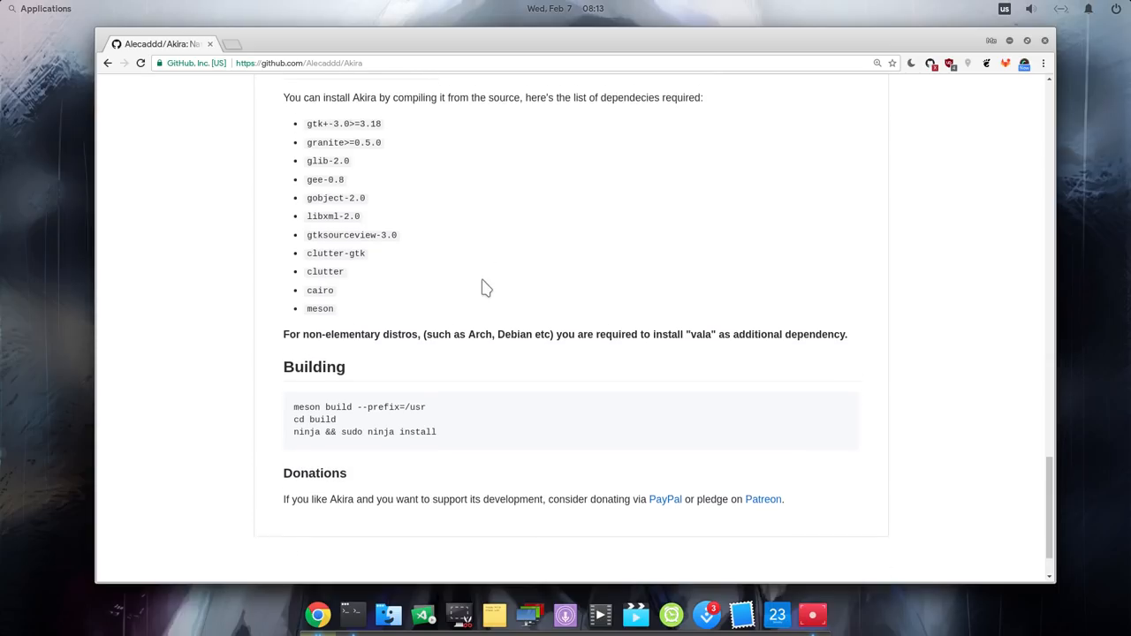
{"action": "scroll", "scroll_direction": "up", "scroll_amount": 3}
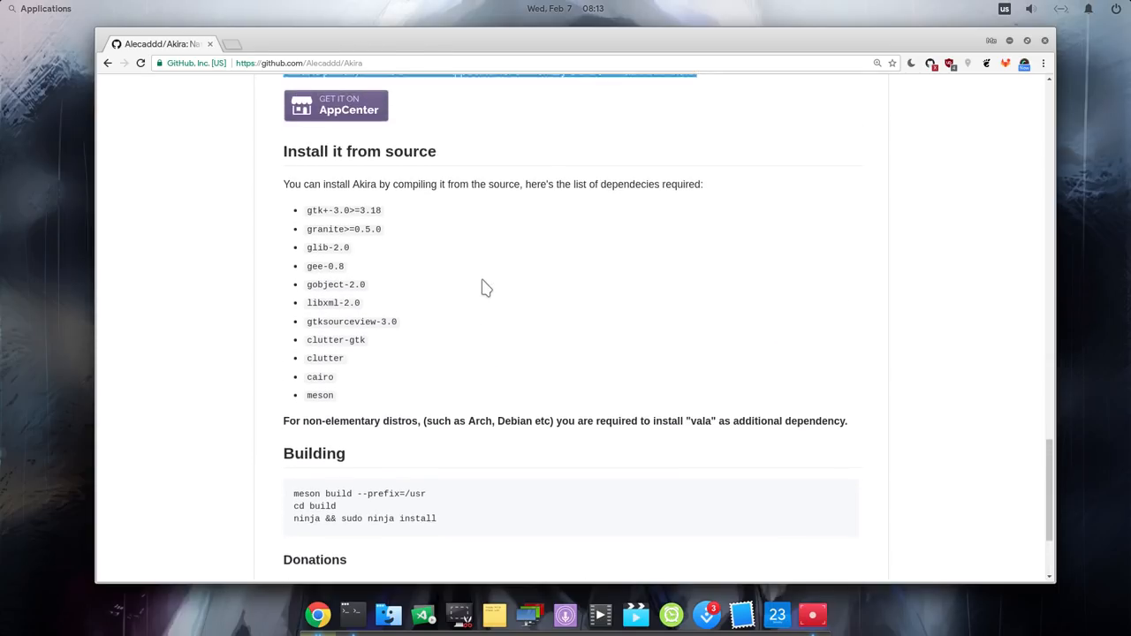
{"action": "scroll", "scroll_direction": "up", "scroll_amount": 3}
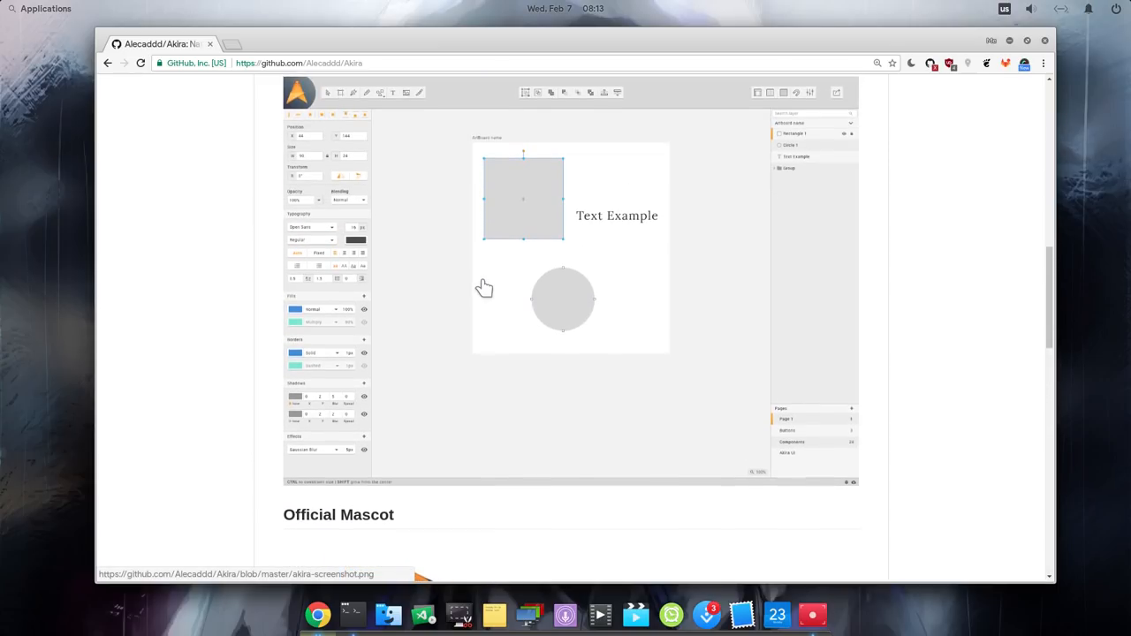
{"action": "left_click", "coordinate": [236, 574]}
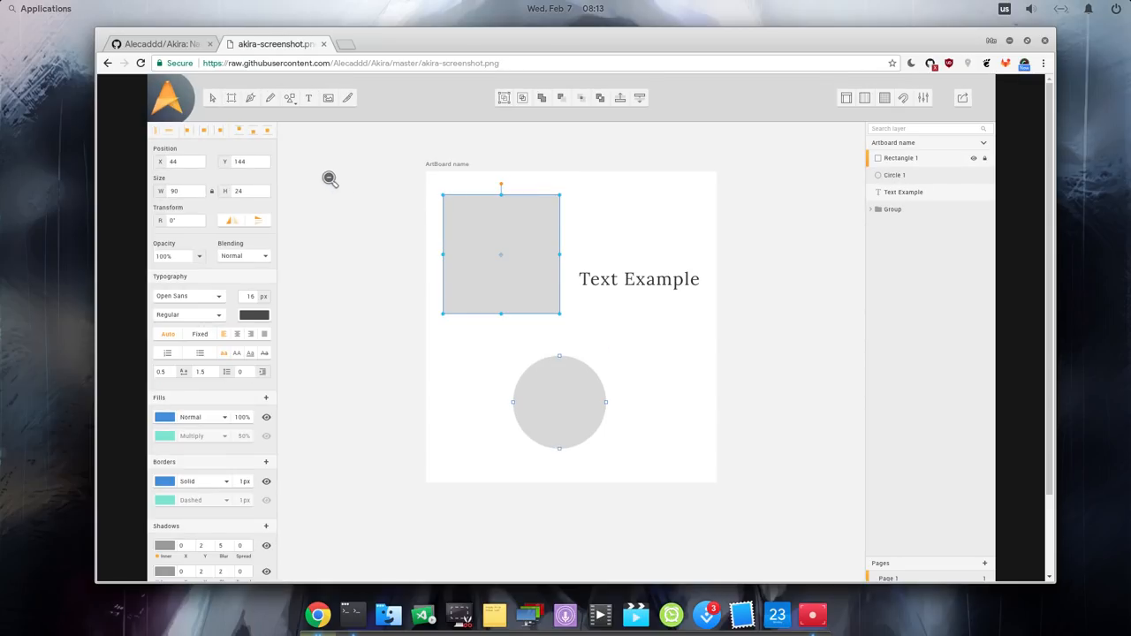
{"action": "scroll", "scroll_direction": "down", "scroll_amount": 3}
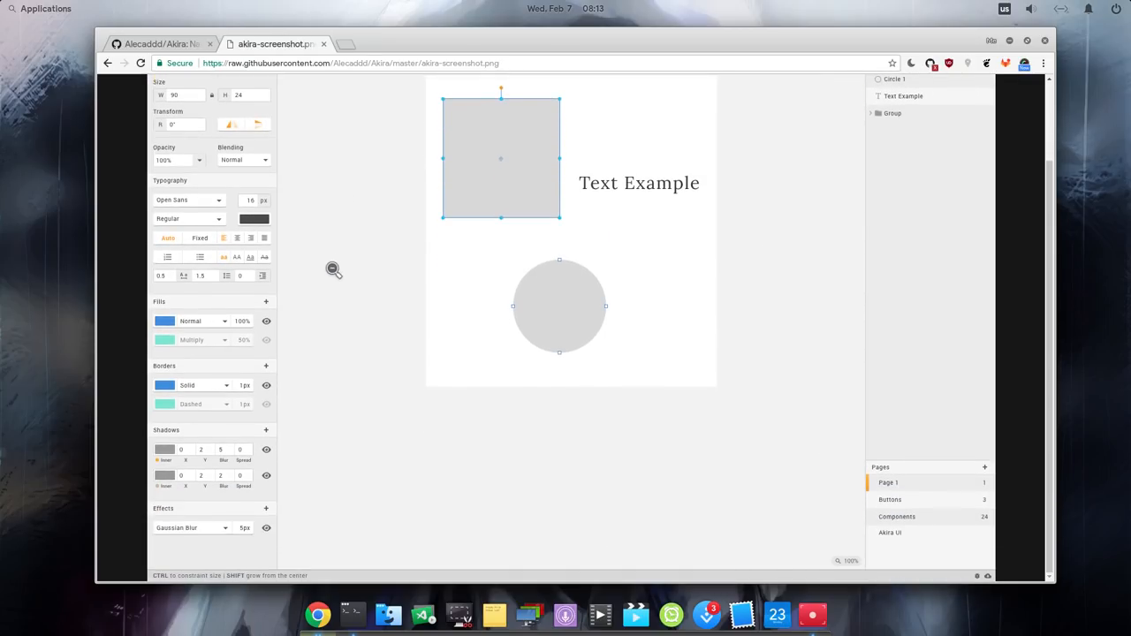
{"action": "mouse_move", "coordinate": [804, 441]}
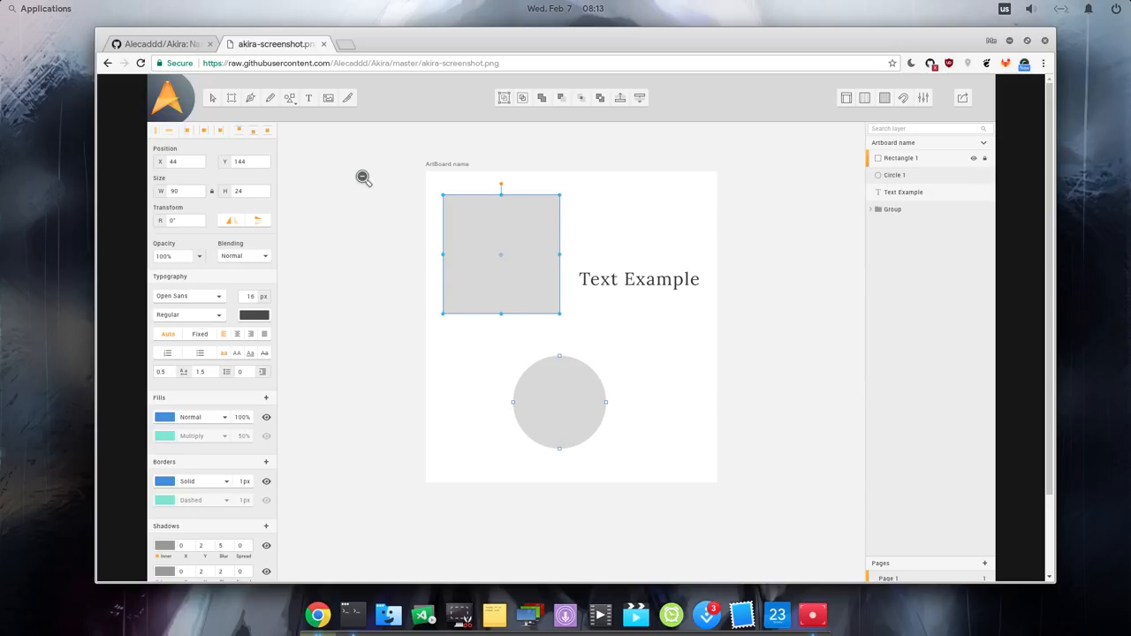
Step: Return to the Akira repository page and copy its clone URL from Clone or download
{"action": "left_click", "coordinate": [159, 43]}
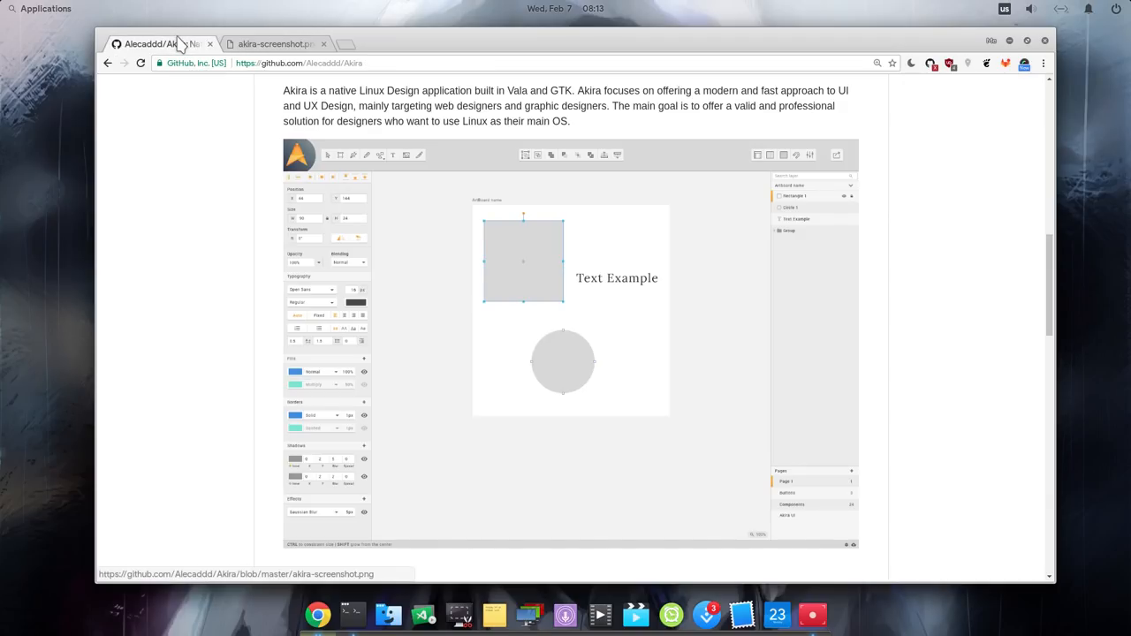
{"action": "scroll", "scroll_direction": "up", "scroll_amount": 3}
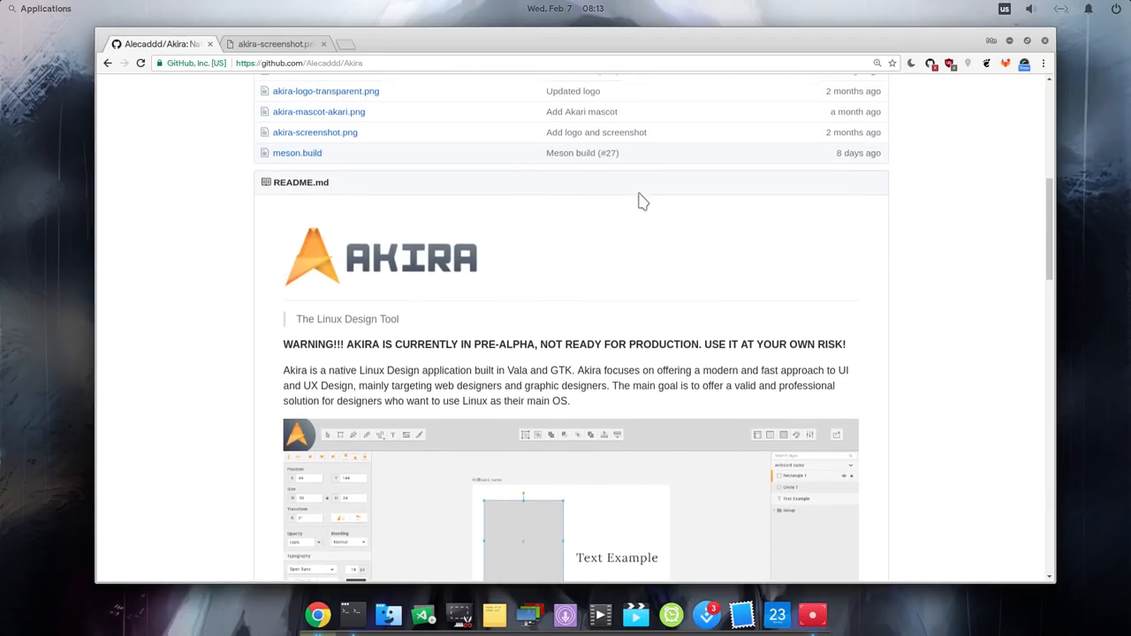
{"action": "scroll", "scroll_direction": "up", "scroll_amount": 3}
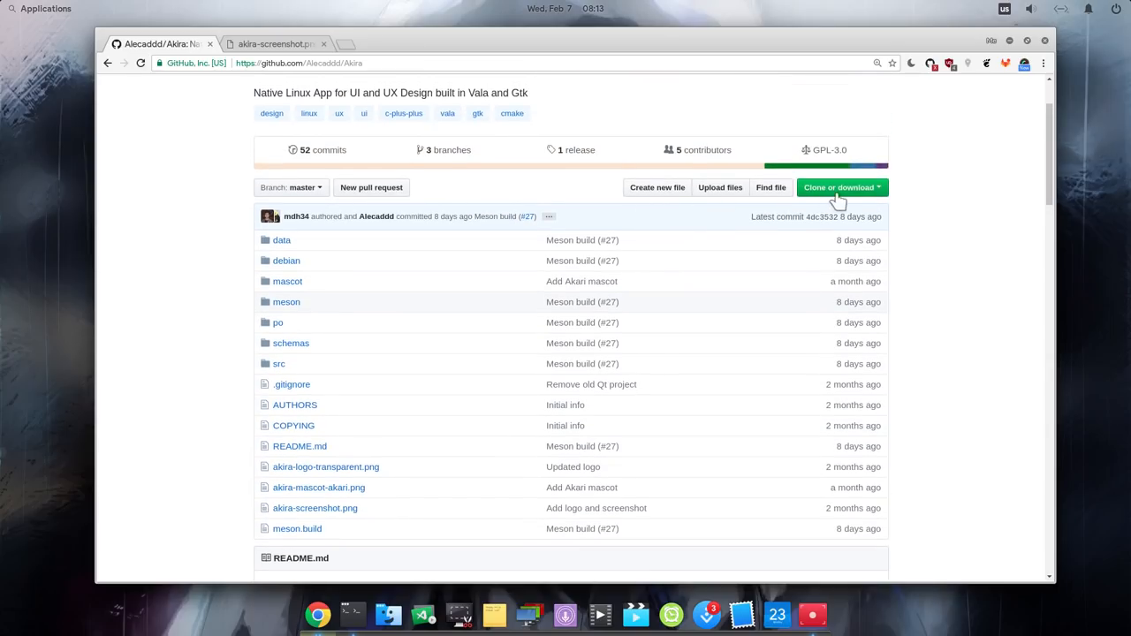
{"action": "left_click", "coordinate": [837, 188]}
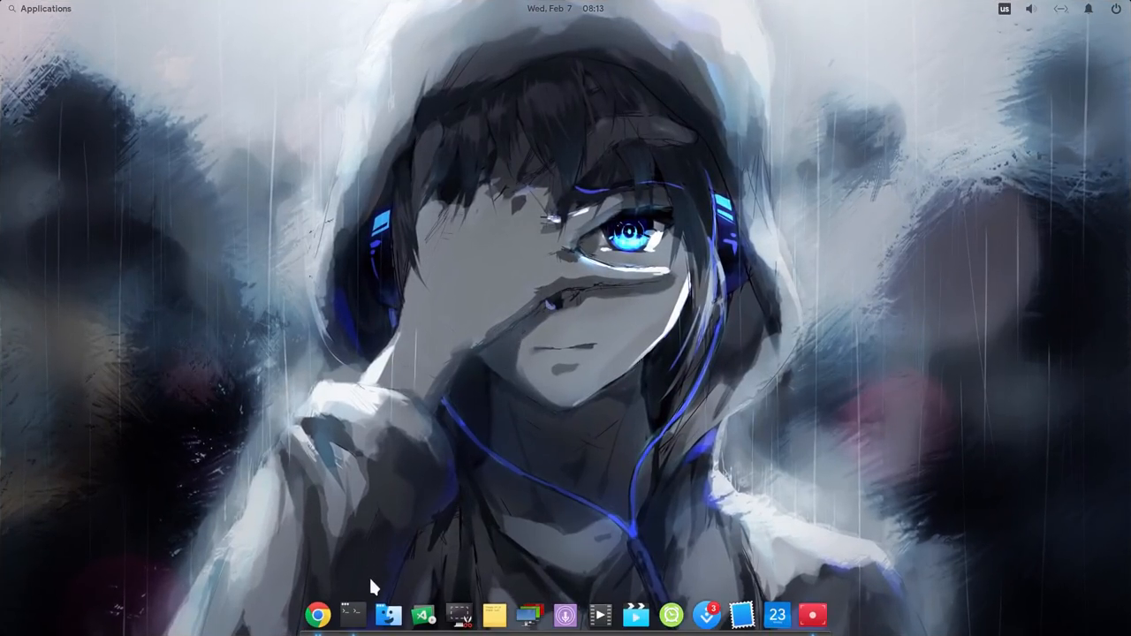
Step: In a new terminal, run git clone with the pasted Akira repository address
{"action": "left_click", "coordinate": [352, 615]}
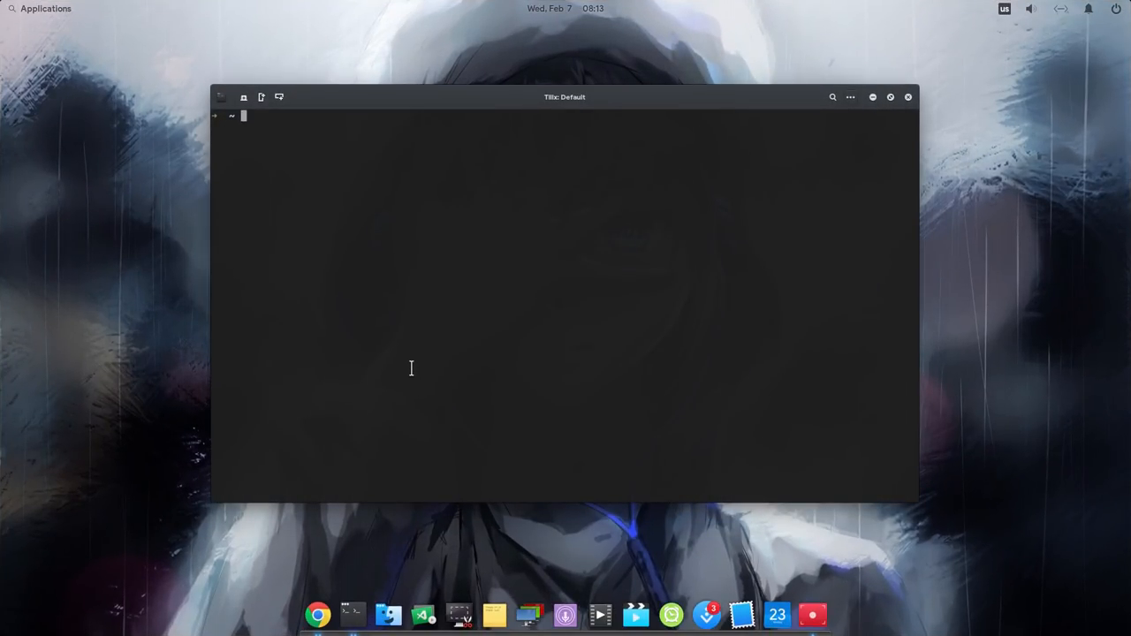
{"action": "type", "text": "git cl"}
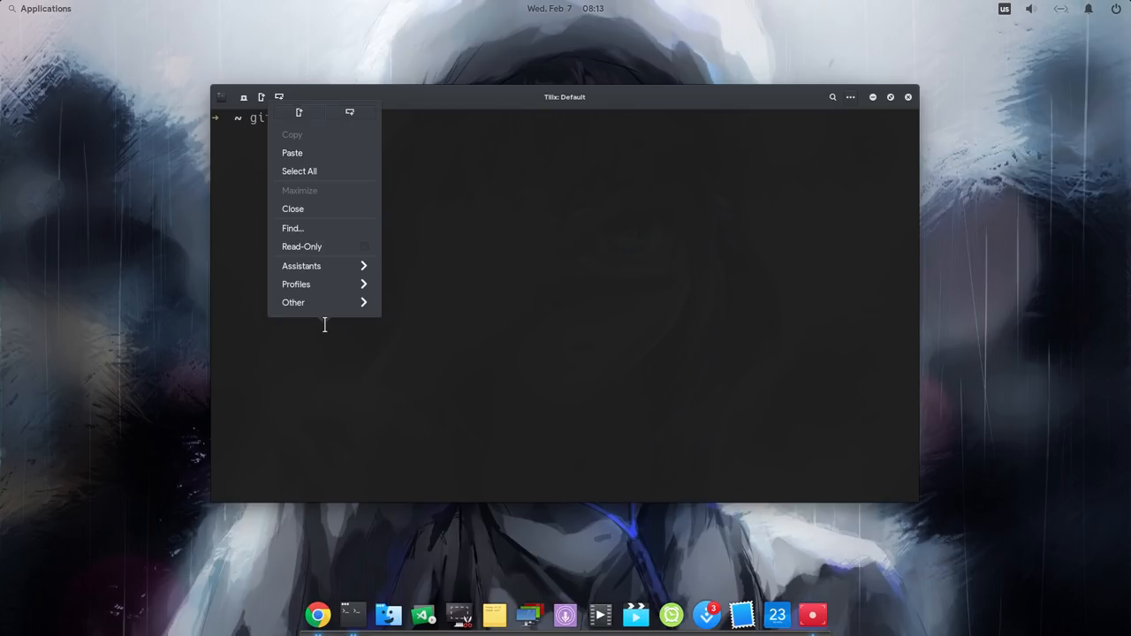
{"action": "left_click", "coordinate": [291, 152]}
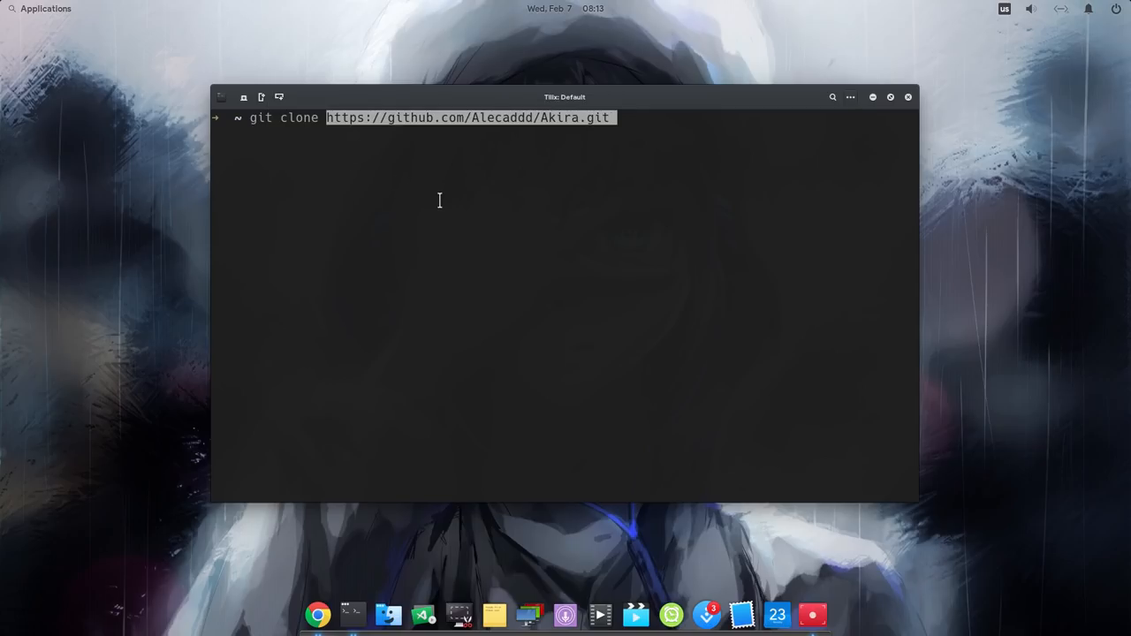
{"action": "key", "text": "Return"}
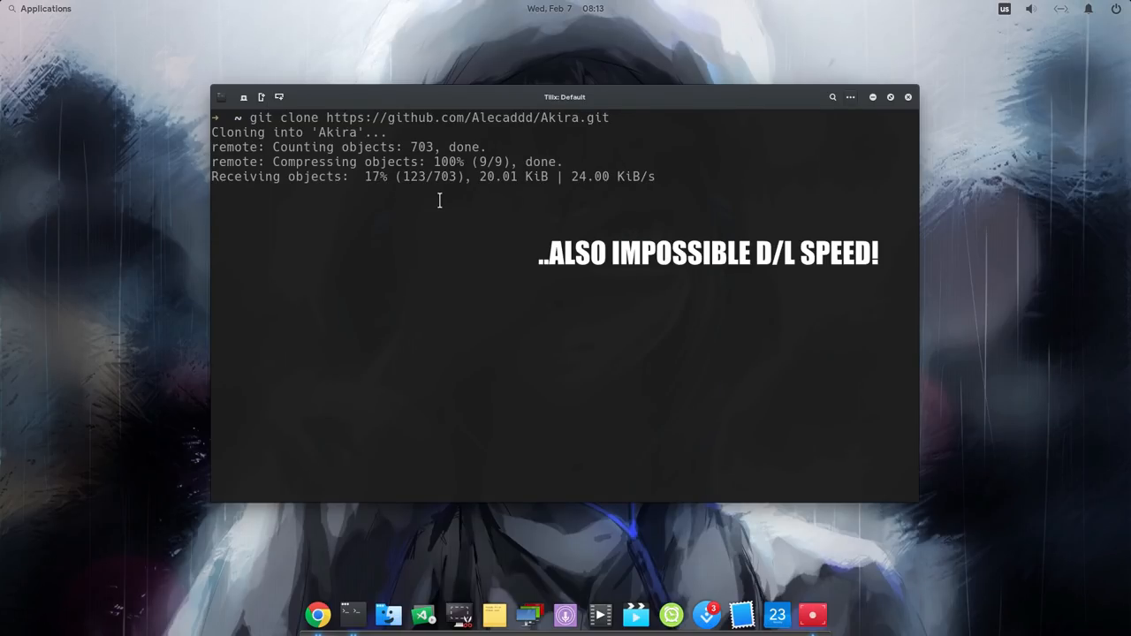
{"action": "key", "text": "ctrl+c"}
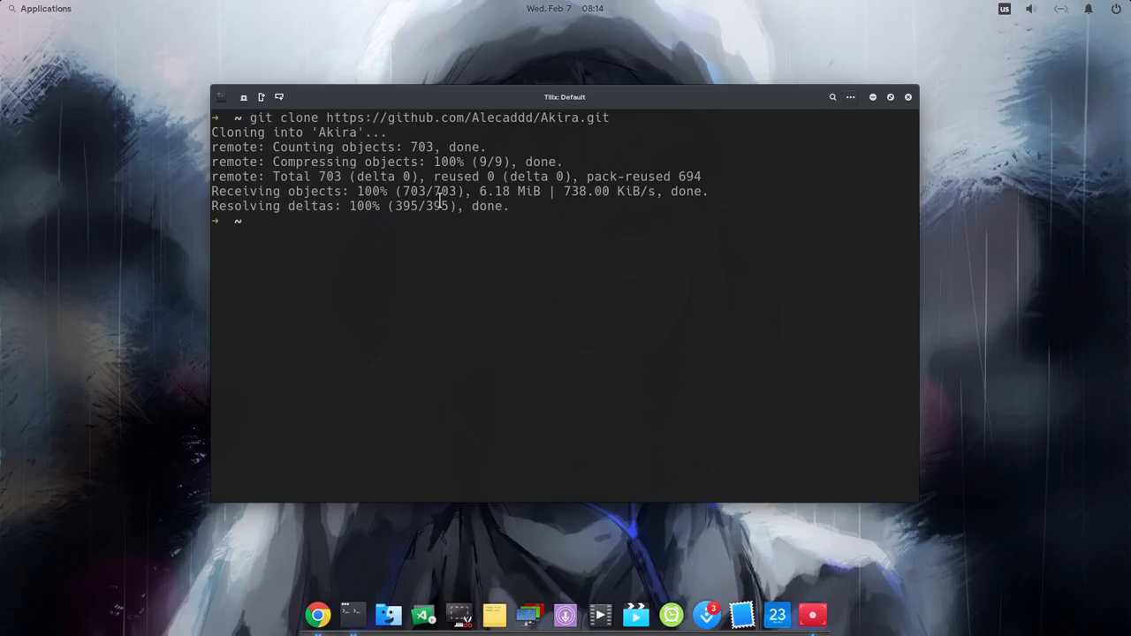
Step: Enter the Akira folder and run 'meson build --prefix=/usr', which fails on missing src/config.vala
{"action": "type", "text": "cd Ak"}
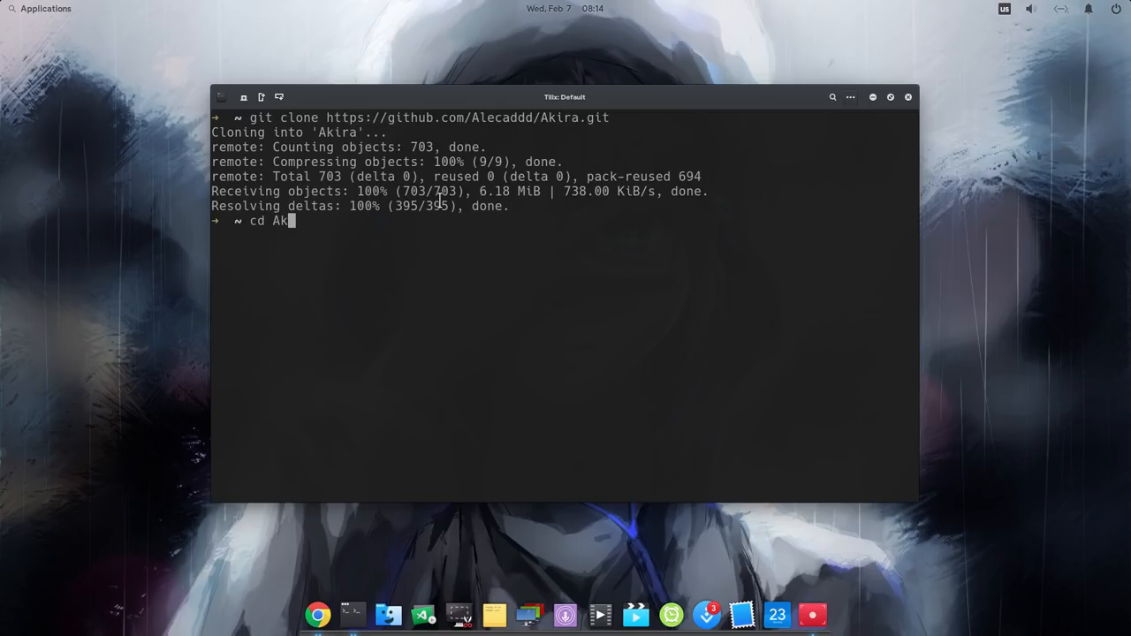
{"action": "key", "text": "Return"}
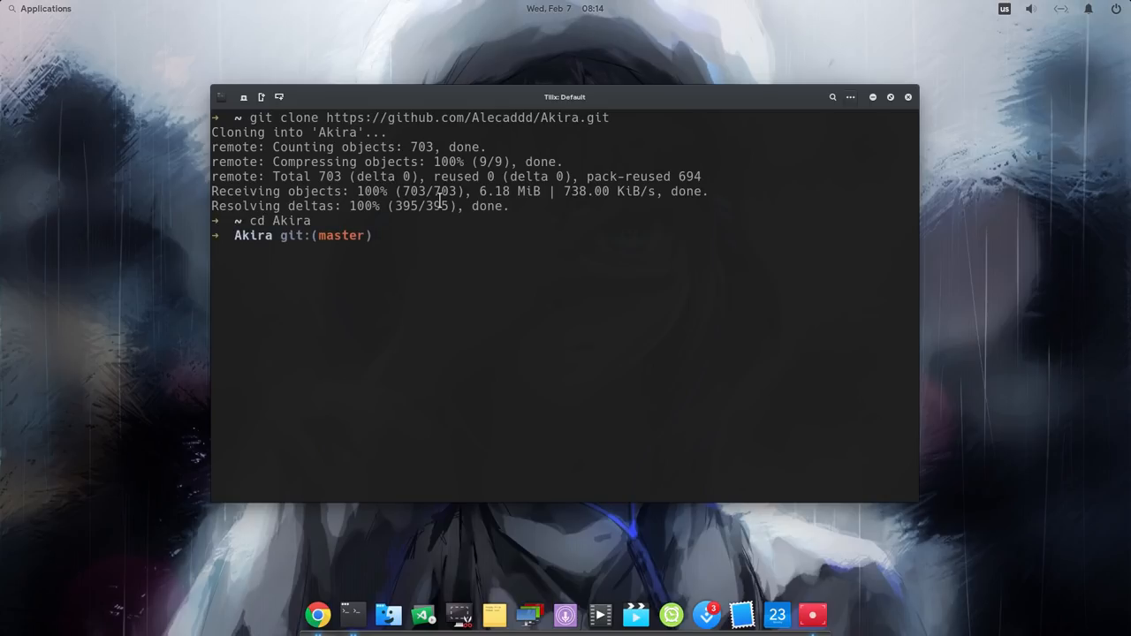
{"action": "type", "text": "meson b"}
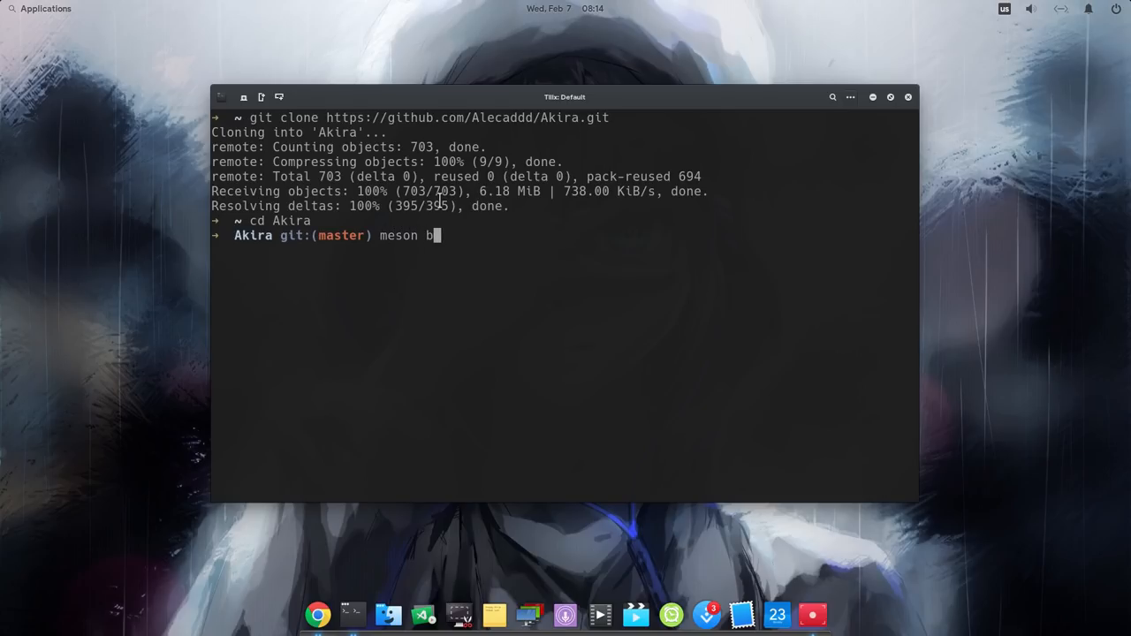
{"action": "type", "text": "uild"}
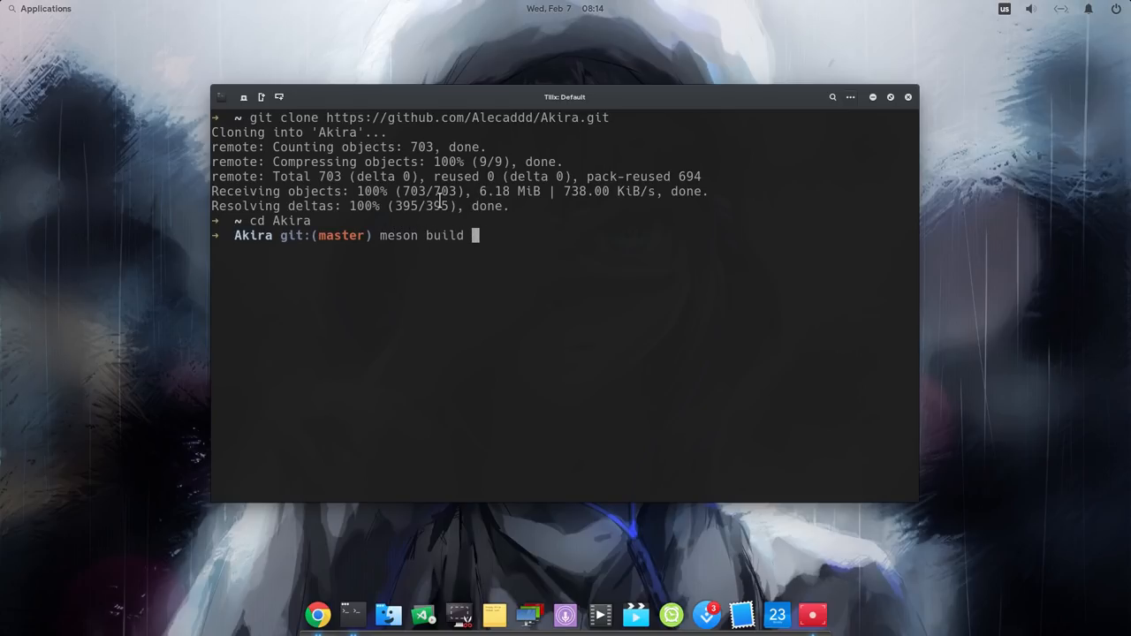
{"action": "type", "text": "--prefix"}
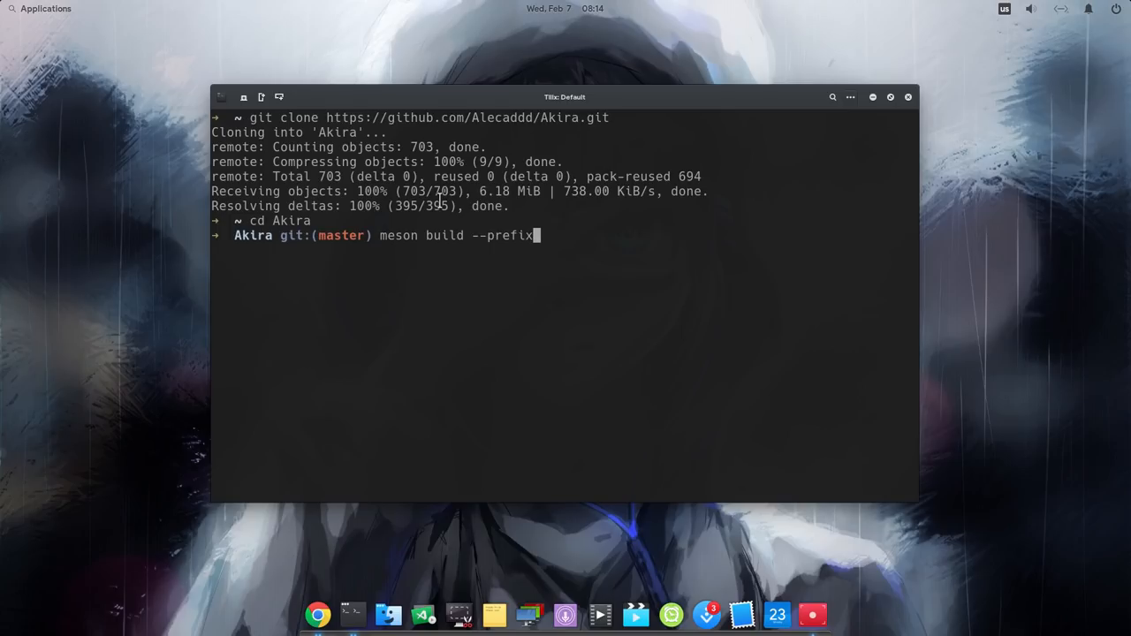
{"action": "type", "text": "=/us"}
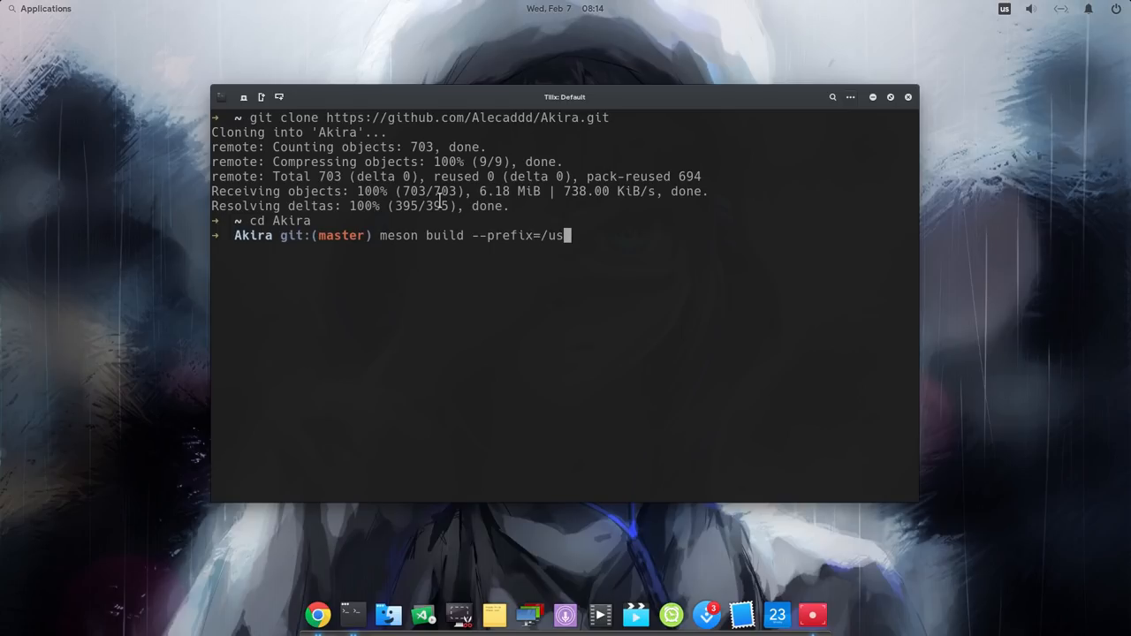
{"action": "key", "text": "Return"}
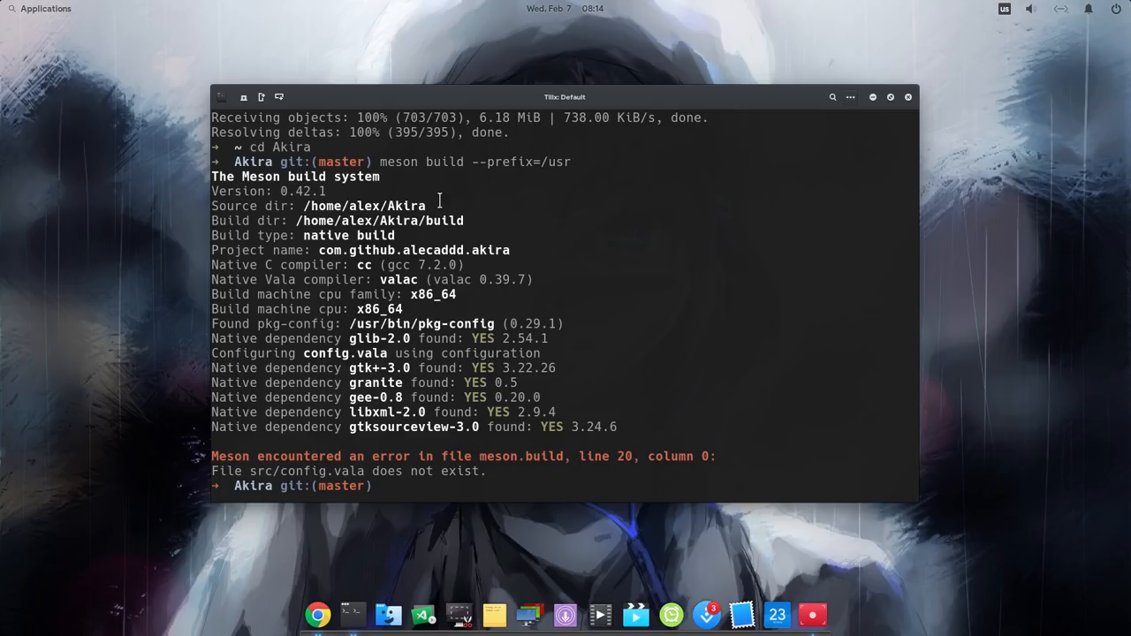
Step: In src, copy config.vala.in to config.vala, then rerun meson configuration, yielding 8 build targets
{"action": "type", "text": "cd sr"}
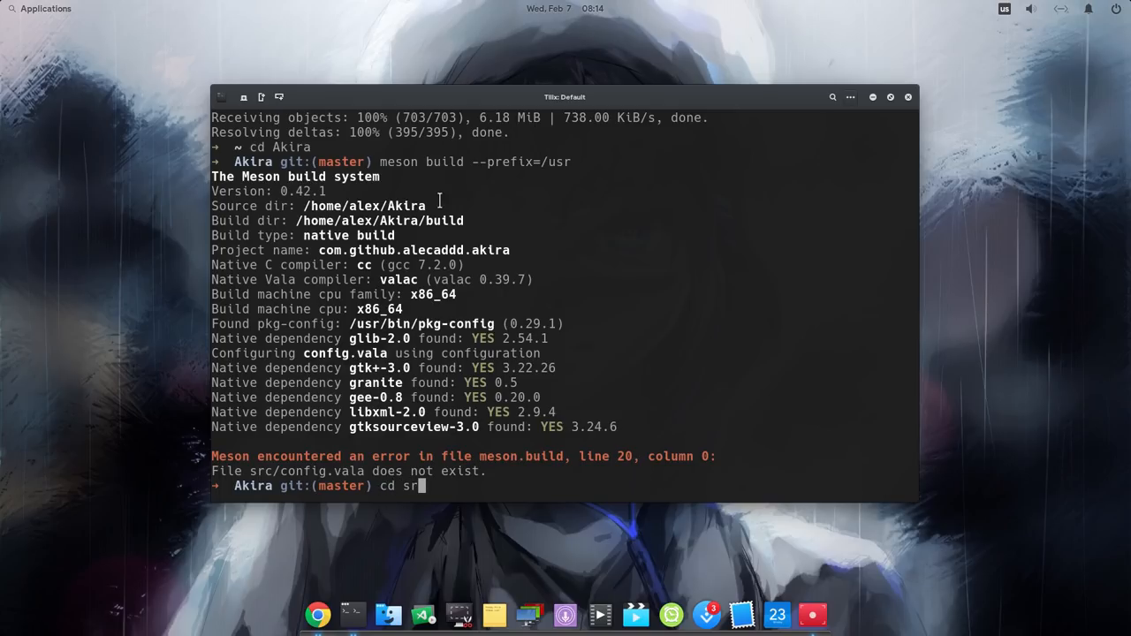
{"action": "key", "text": "Return"}
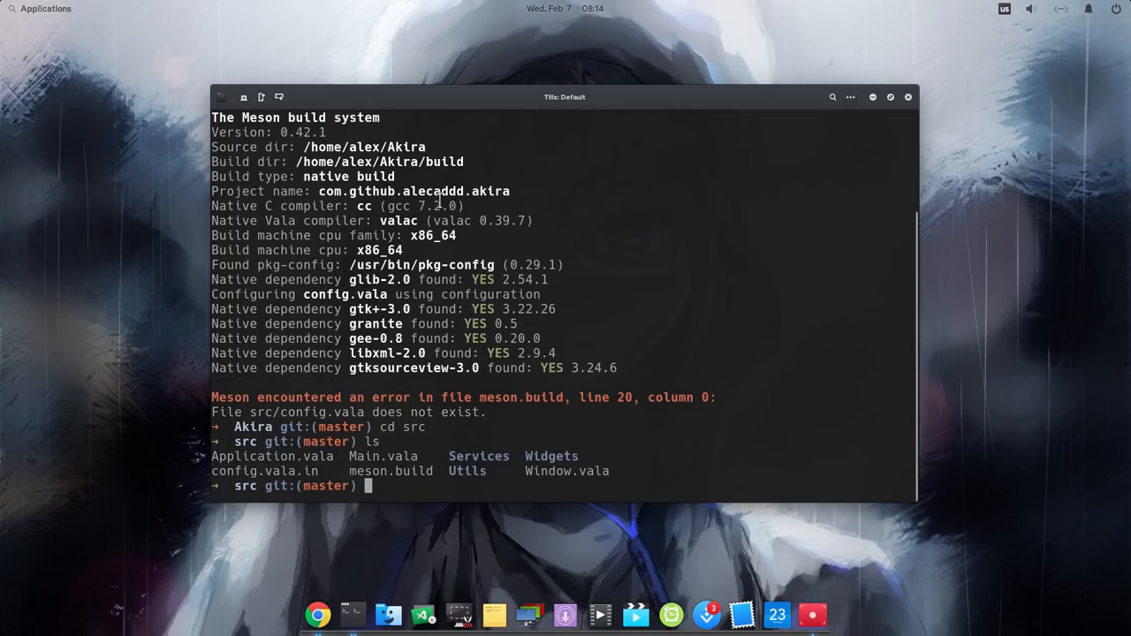
{"action": "type", "text": "c"}
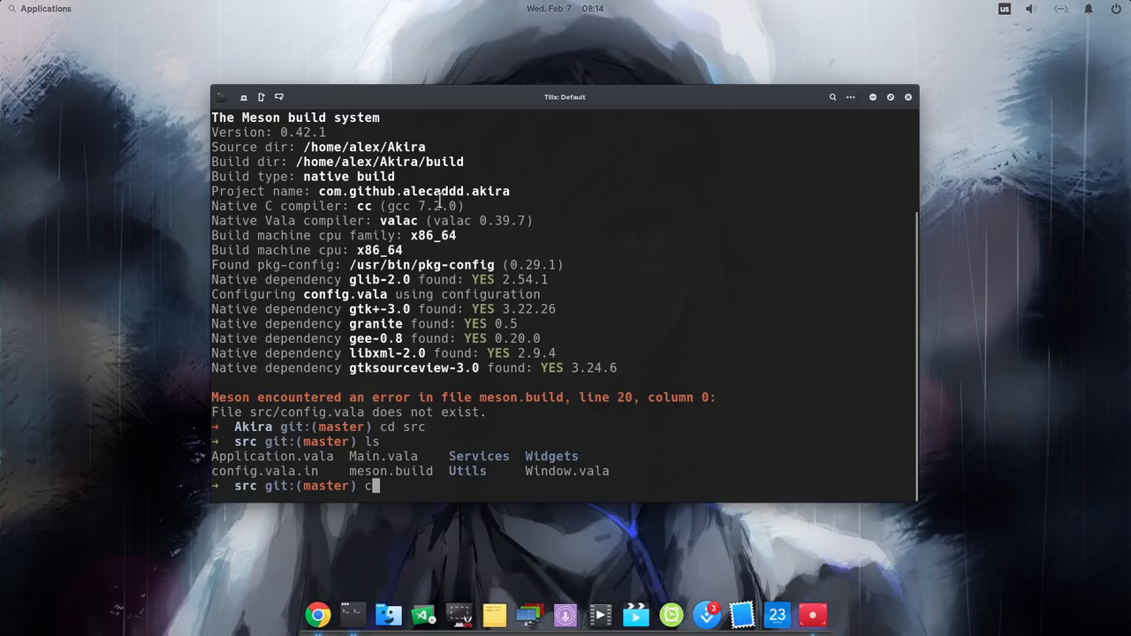
{"action": "type", "text": "p config.vala.in"}
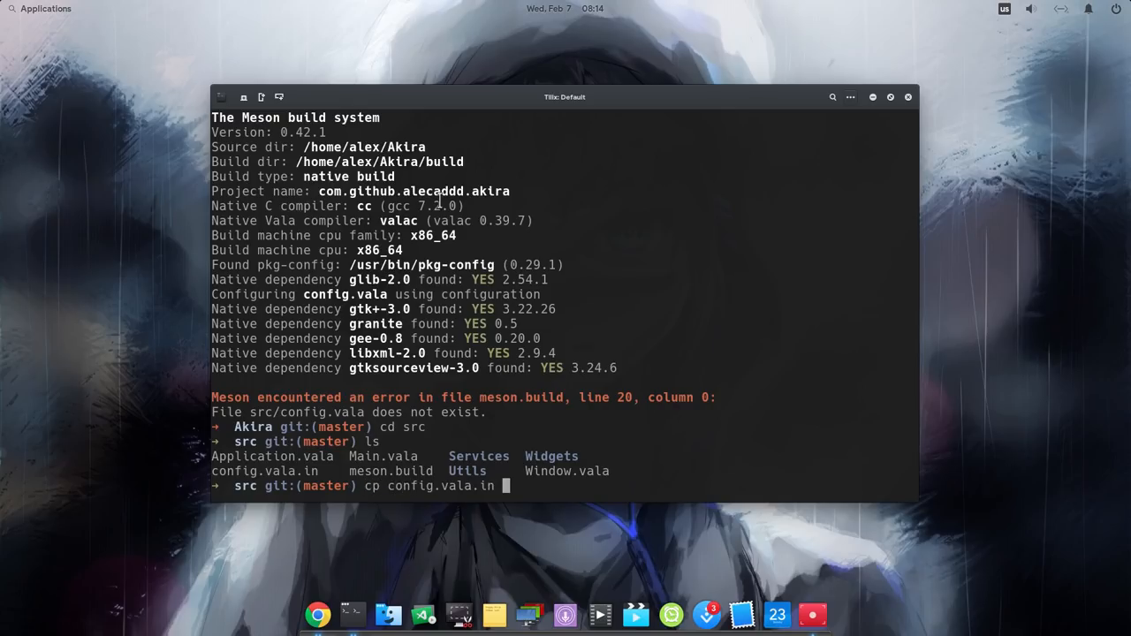
{"action": "type", "text": "config.vala.in"}
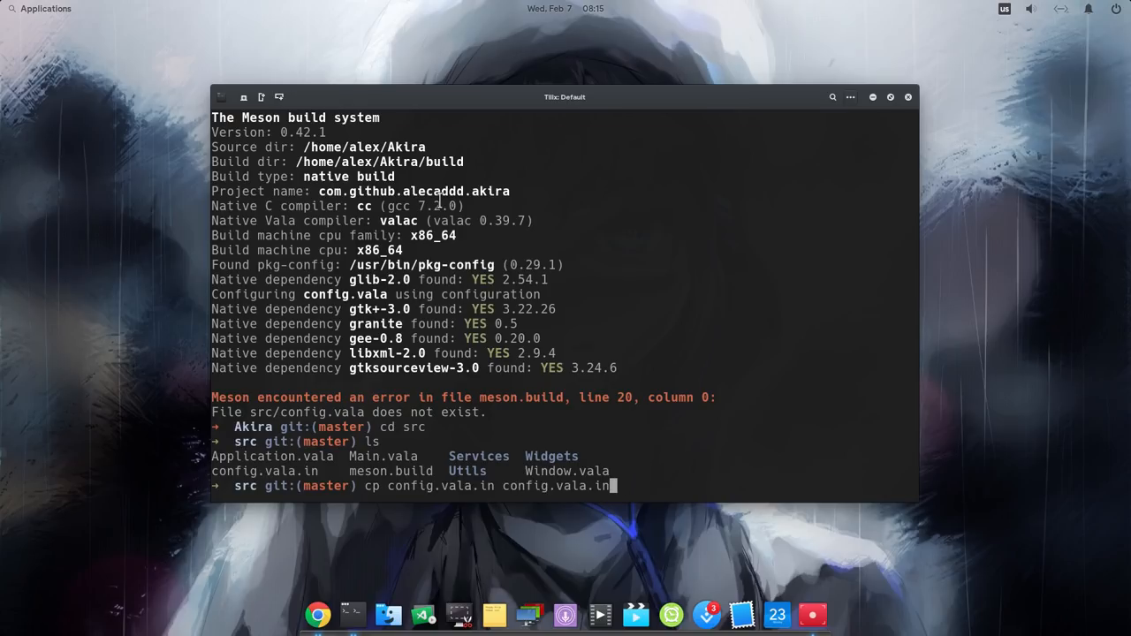
{"action": "key", "text": "Return"}
{"action": "type", "text": "me"}
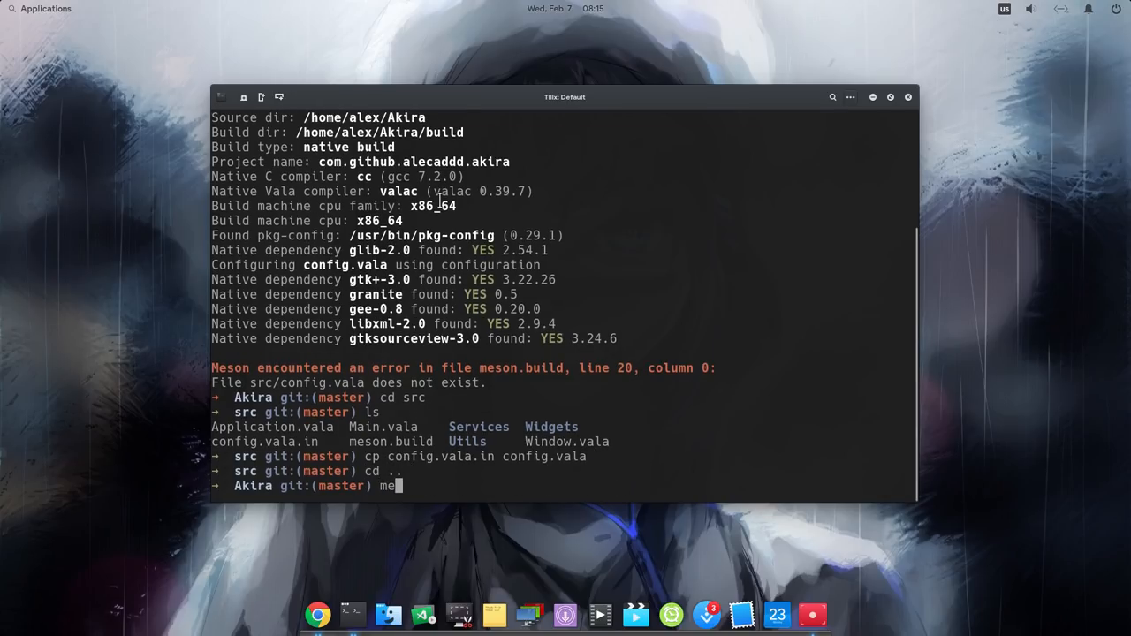
{"action": "type", "text": "ls"}
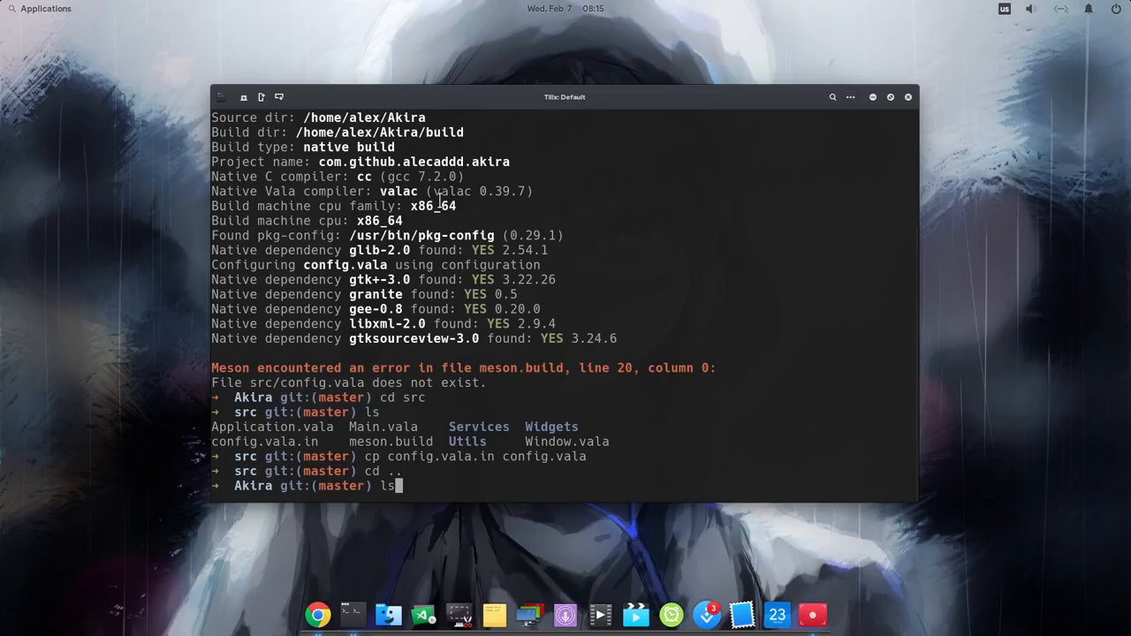
{"action": "key", "text": "Return"}
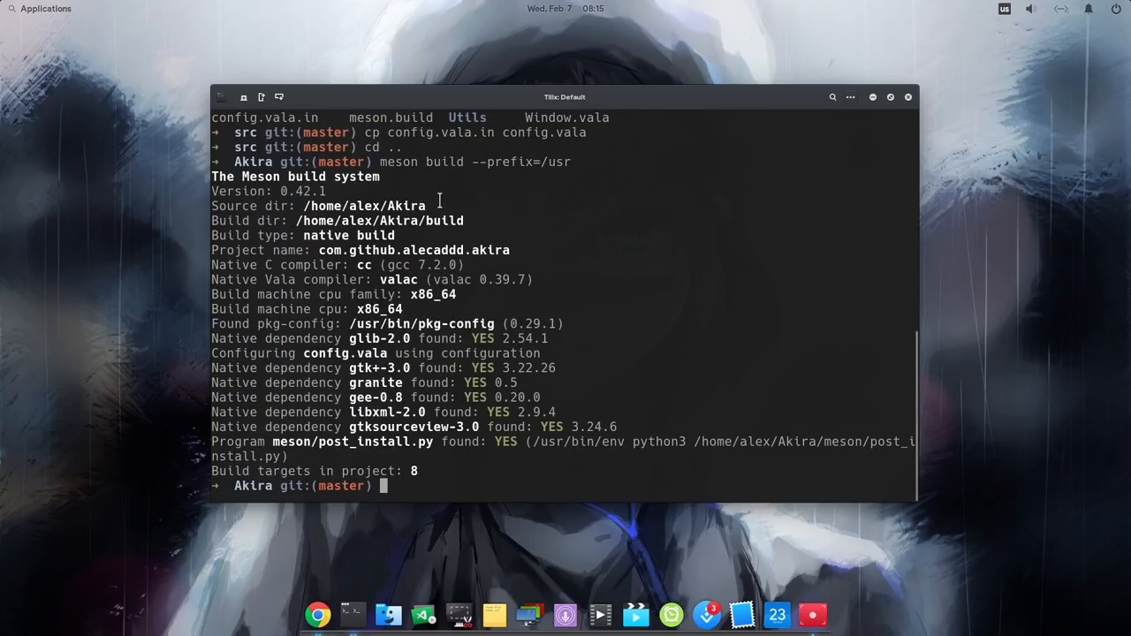
Step: From the build folder, run 'sudo ninja install' to compile and install Akira
{"action": "type", "text": "cd build"}
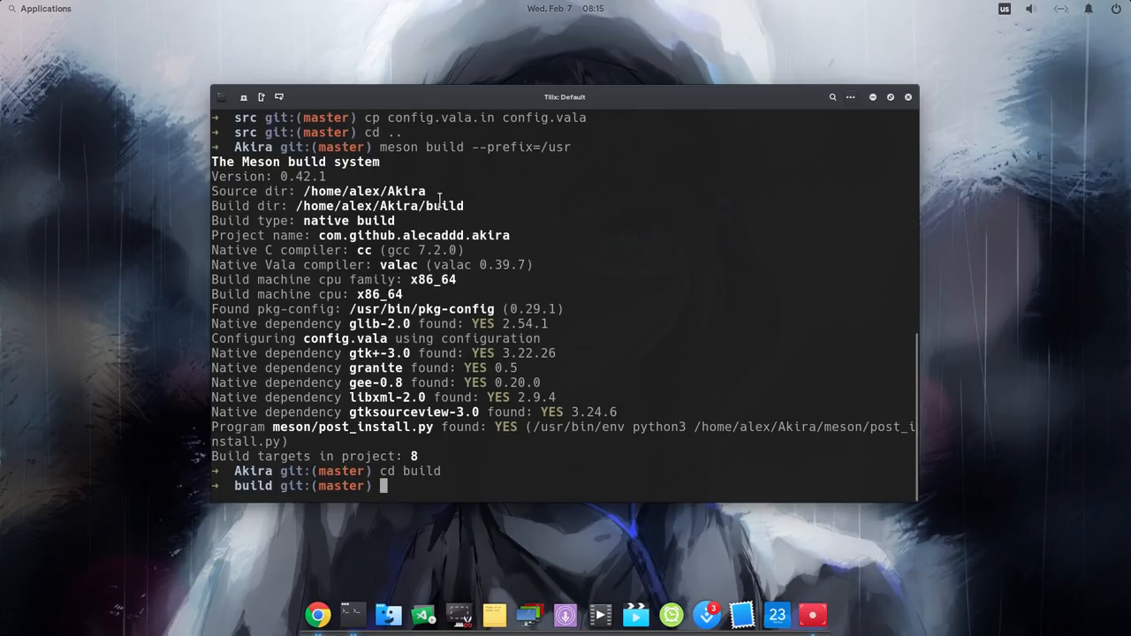
{"action": "type", "text": "sudo nin"}
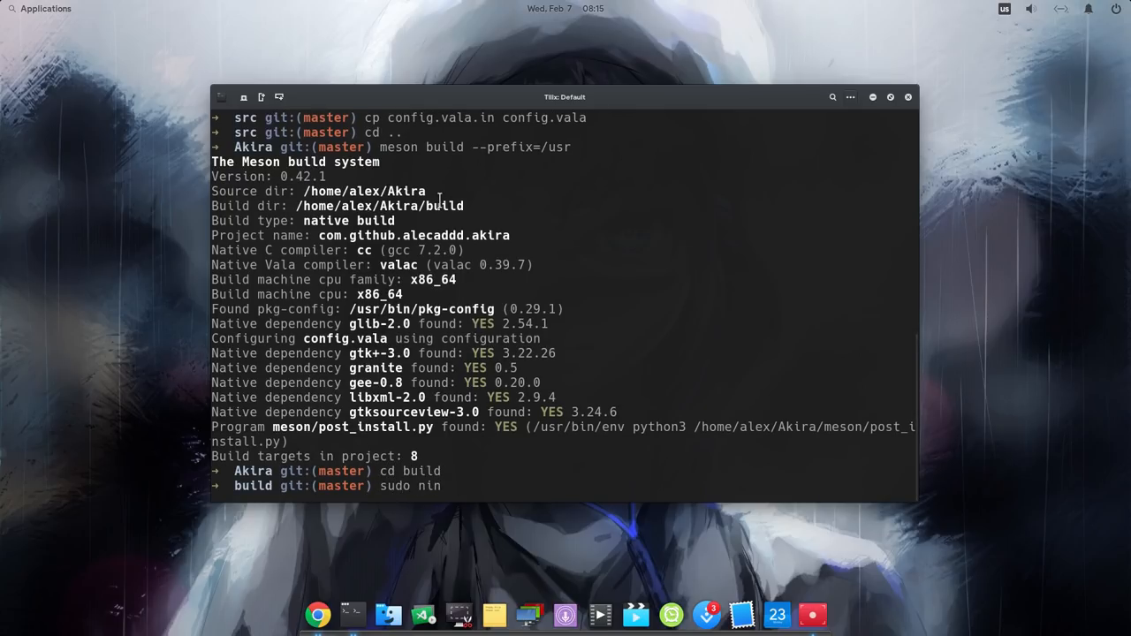
{"action": "type", "text": "ja install"}
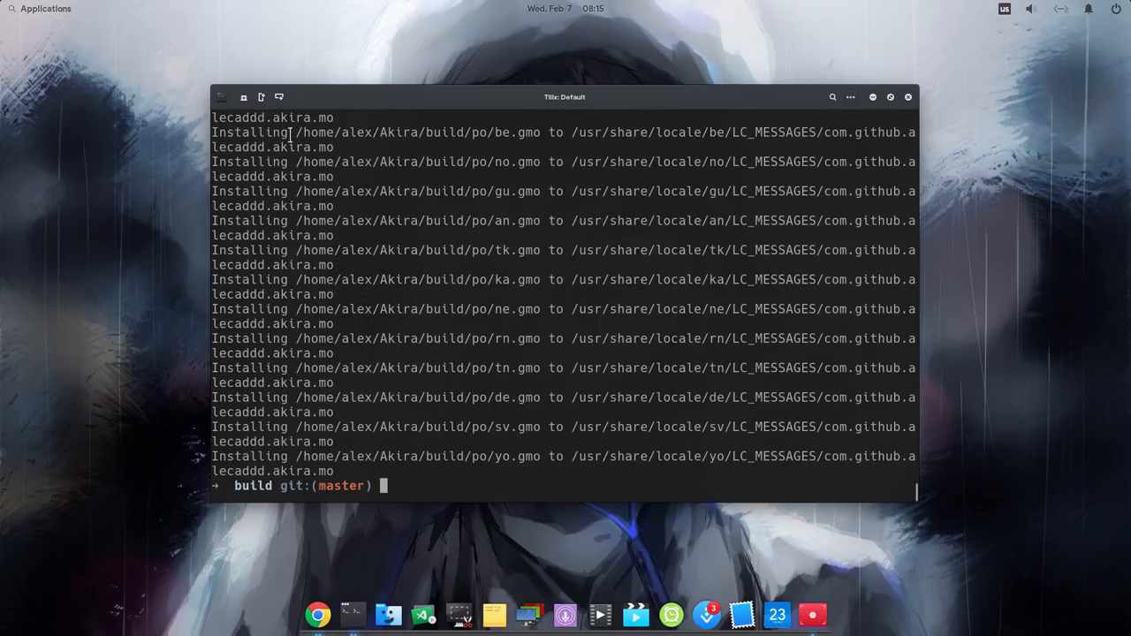
Step: Quit Tilix from its menu and launch Akira from the Applications list
{"action": "left_click", "coordinate": [220, 97]}
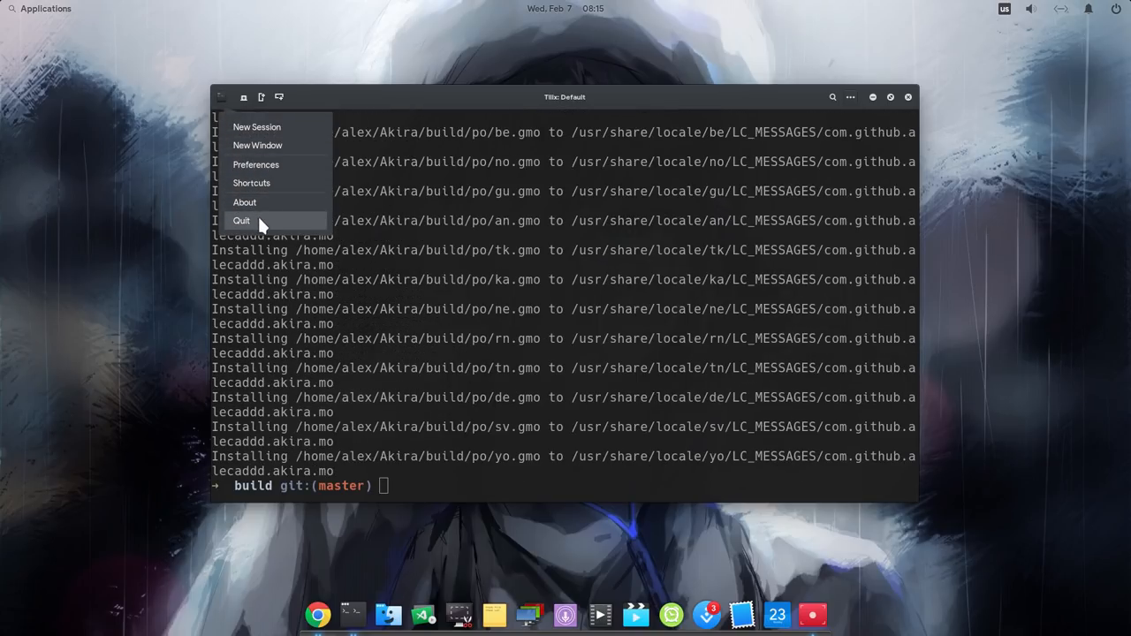
{"action": "left_click", "coordinate": [240, 220]}
{"action": "type", "text": "aki"}
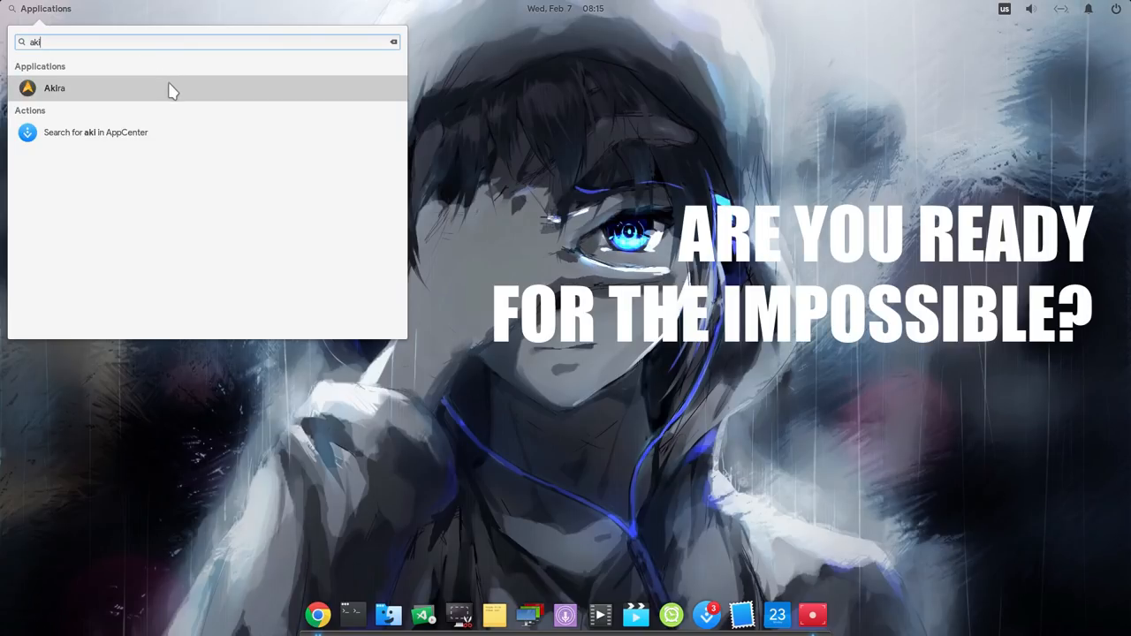
{"action": "mouse_move", "coordinate": [173, 91]}
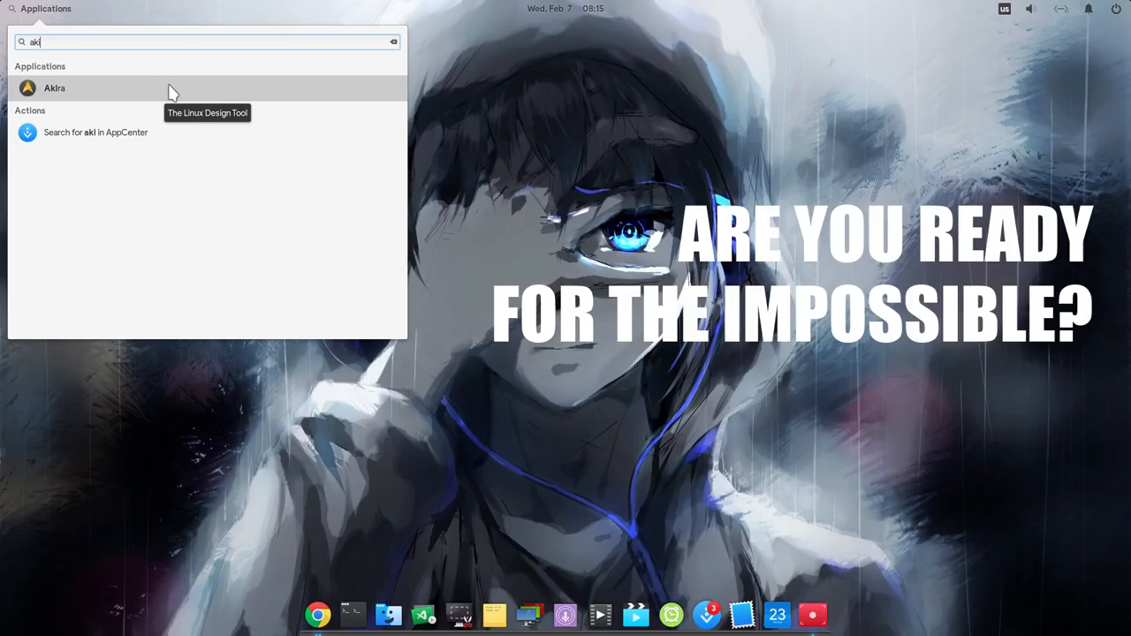
{"action": "left_click", "coordinate": [54, 88]}
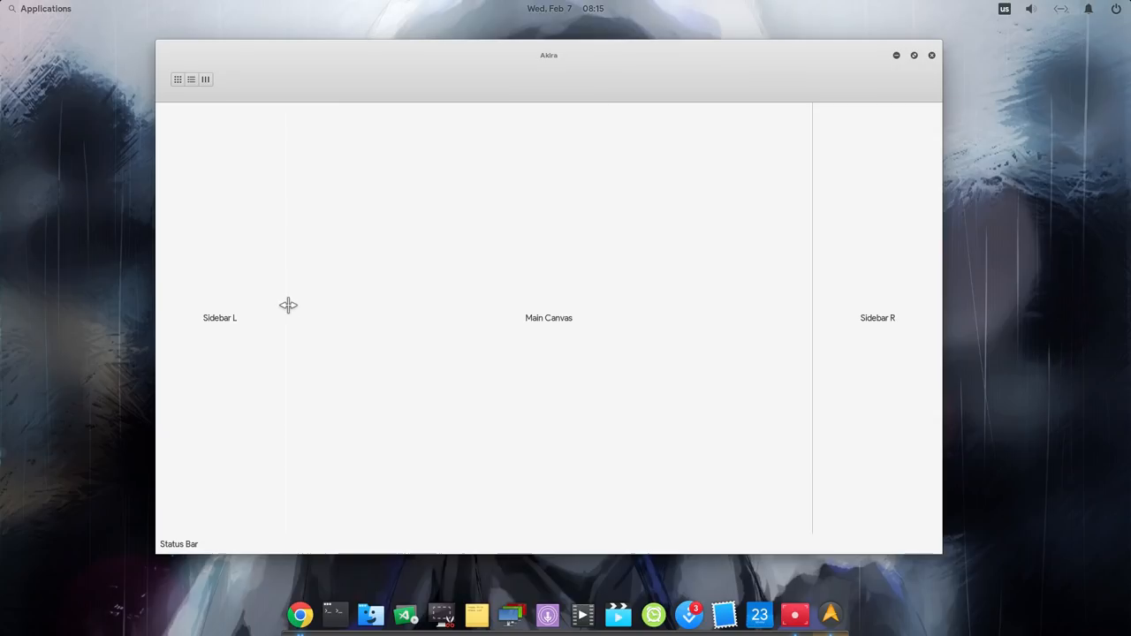
{"action": "mouse_move", "coordinate": [272, 301]}
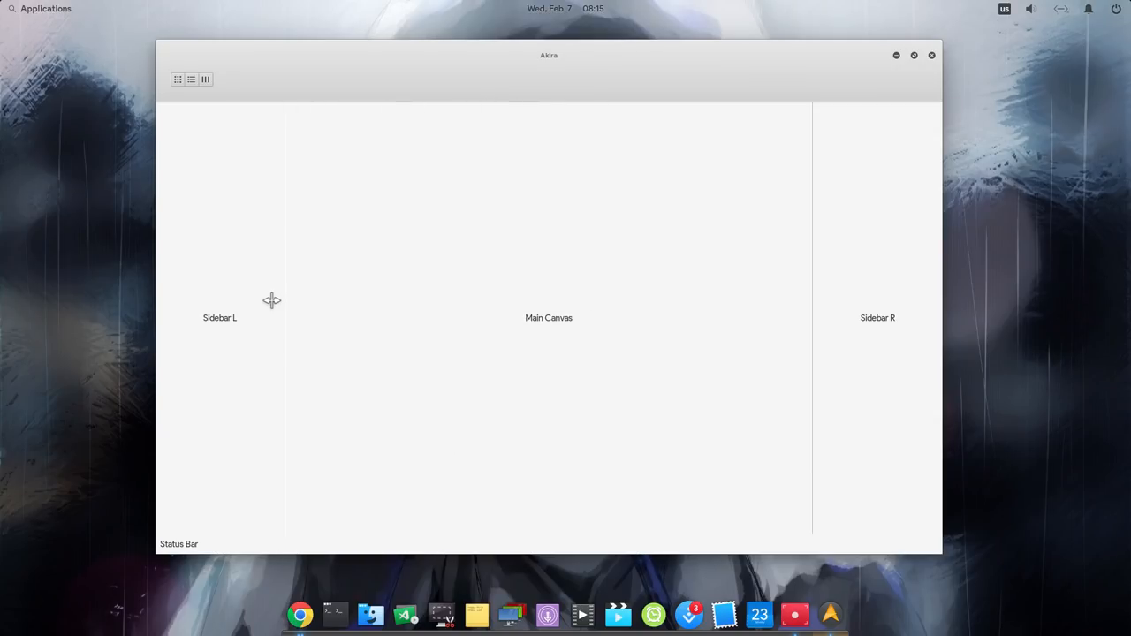
Step: Drag the canvas divider left to widen Akira's right sidebar, then close the window
{"action": "left_click_drag", "start_coordinate": [813, 318], "coordinate": [668, 318]}
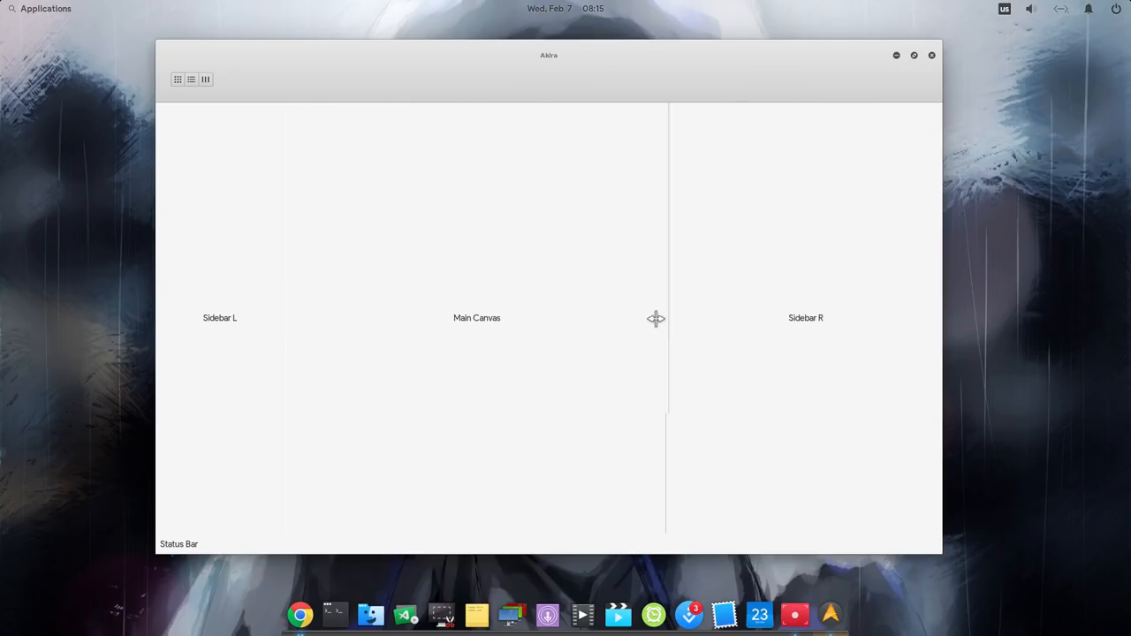
{"action": "left_click", "coordinate": [205, 80]}
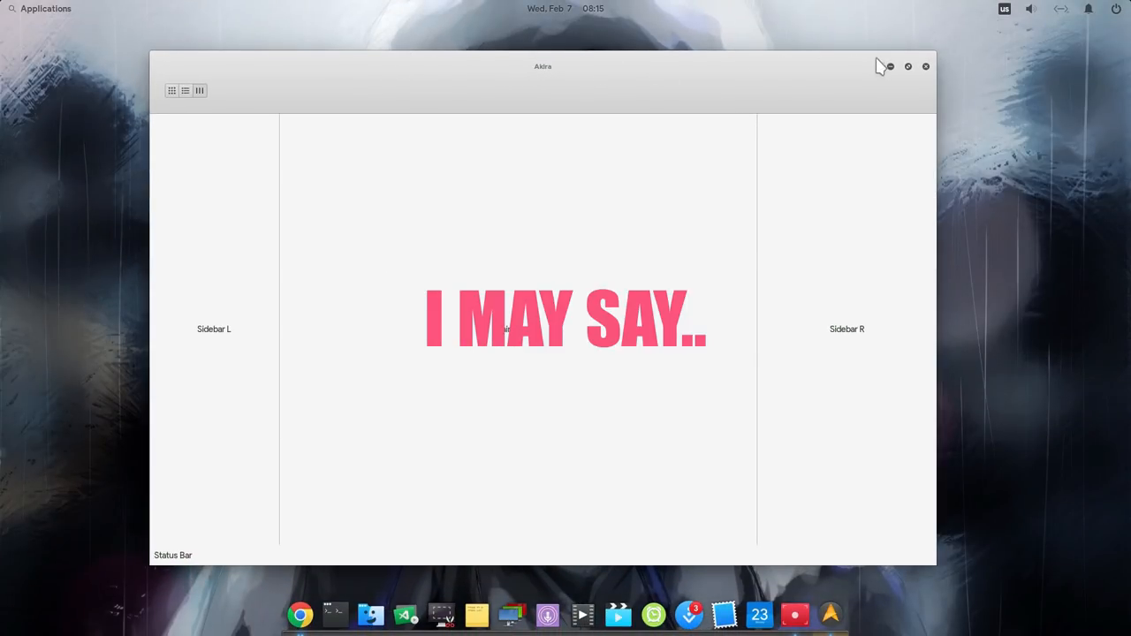
{"action": "left_click", "coordinate": [925, 66]}
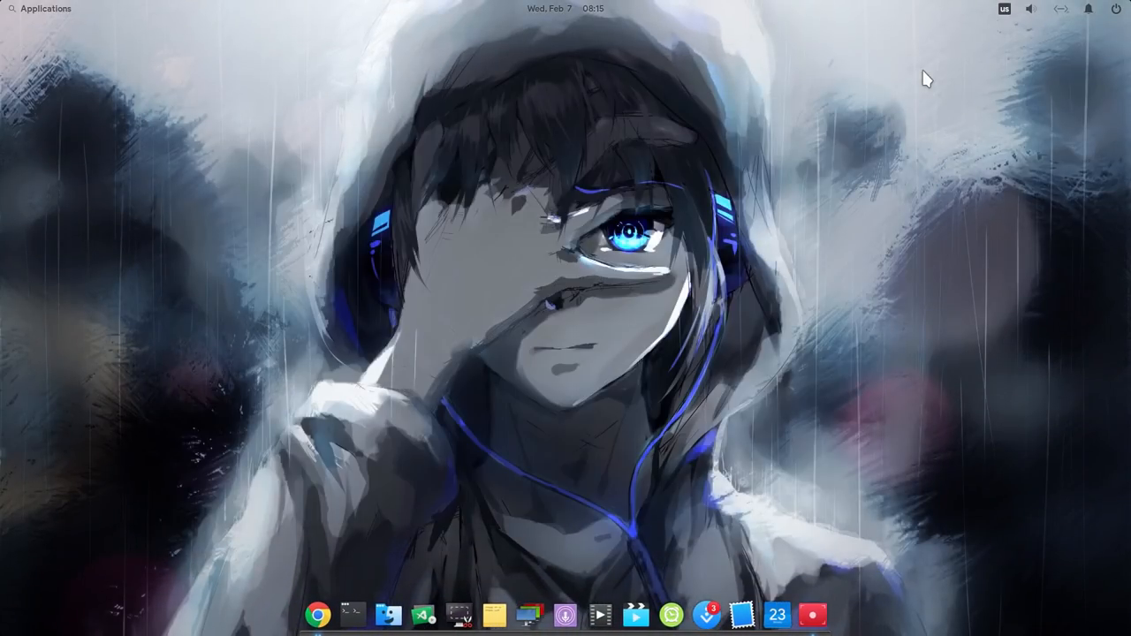